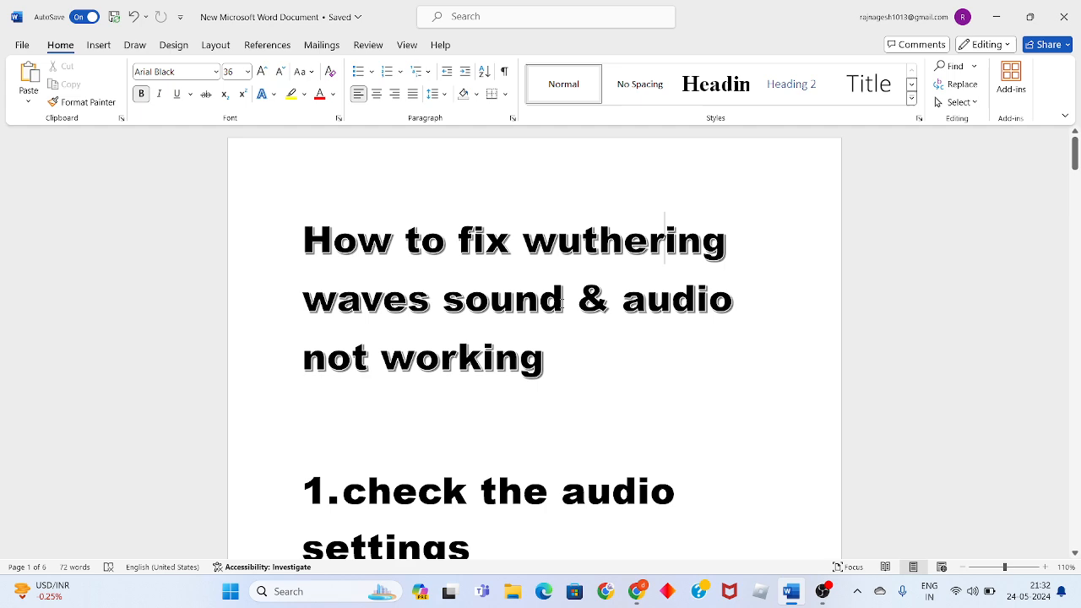
- Scroll the Word guide down to heading 1, 'check the audio settings'
scroll("down", 3)
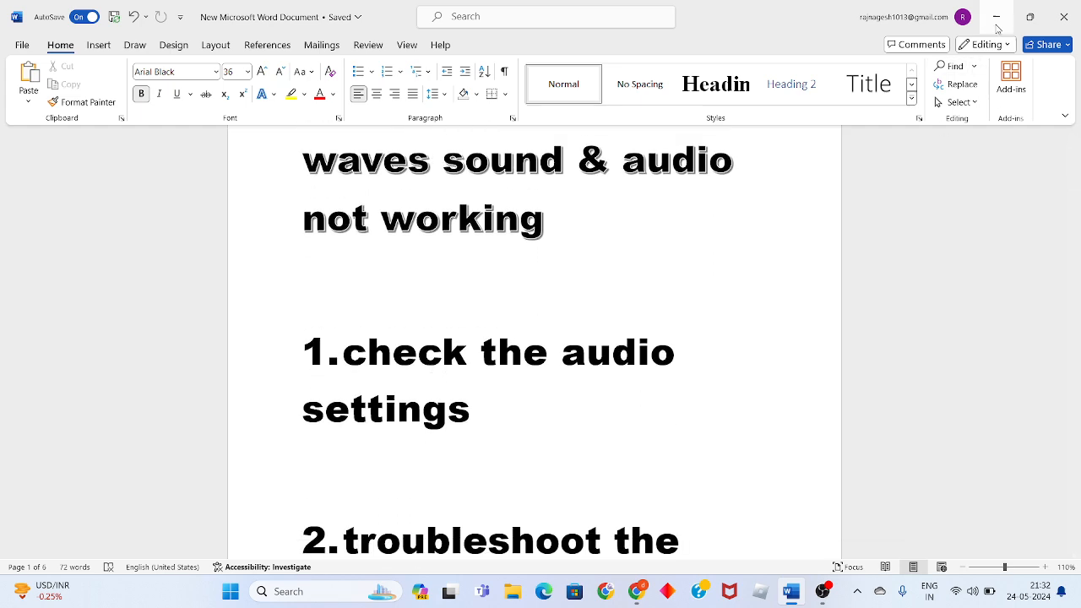
- Minimize Word, find Settings via search and go to System > Sound to review output and volume
left_click(994, 17)
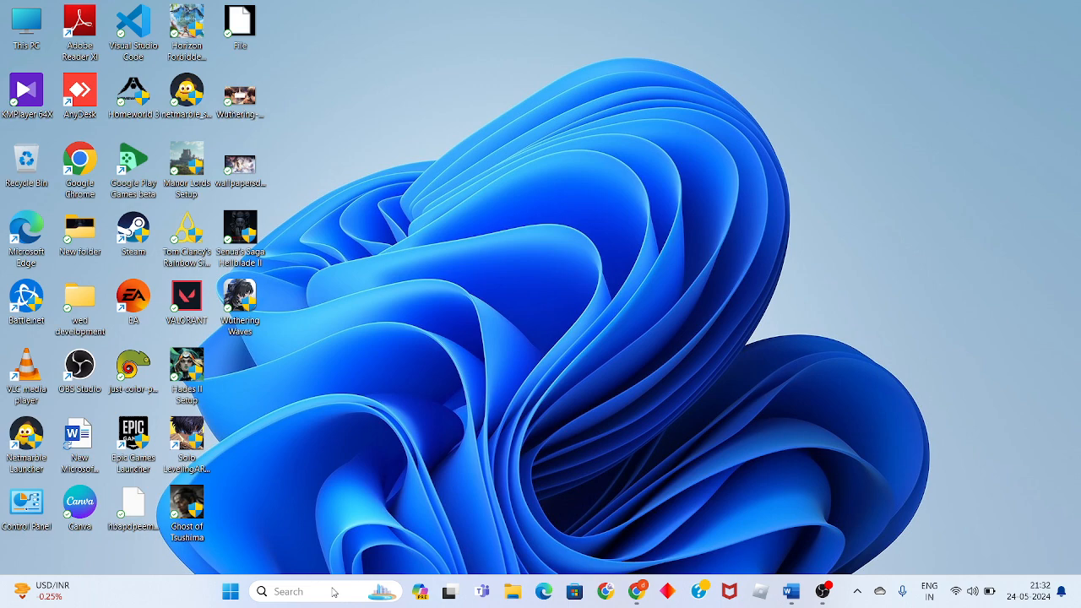
type("sett")
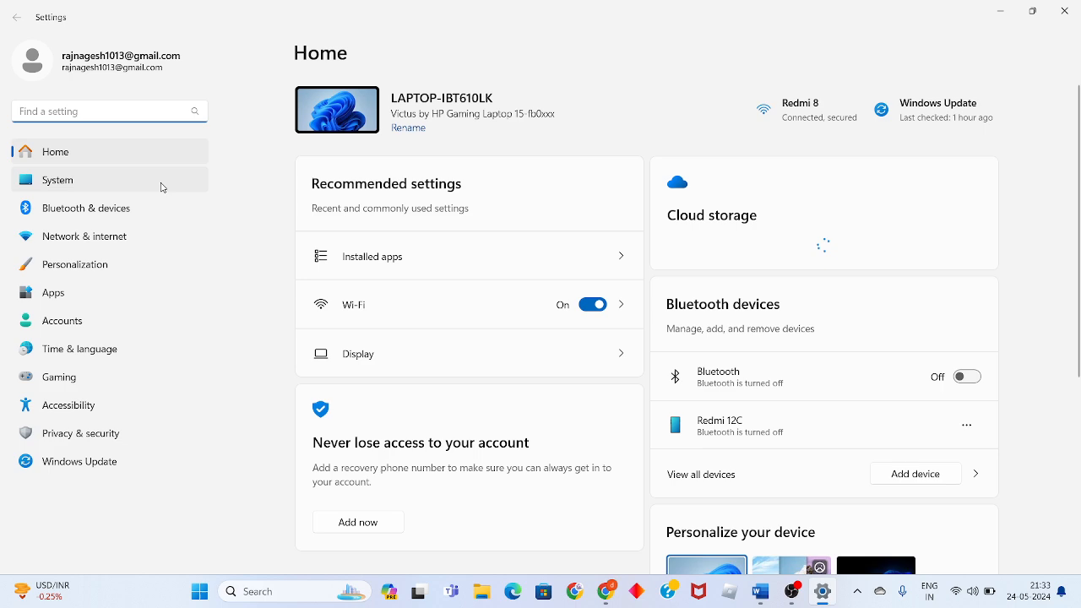
left_click(58, 179)
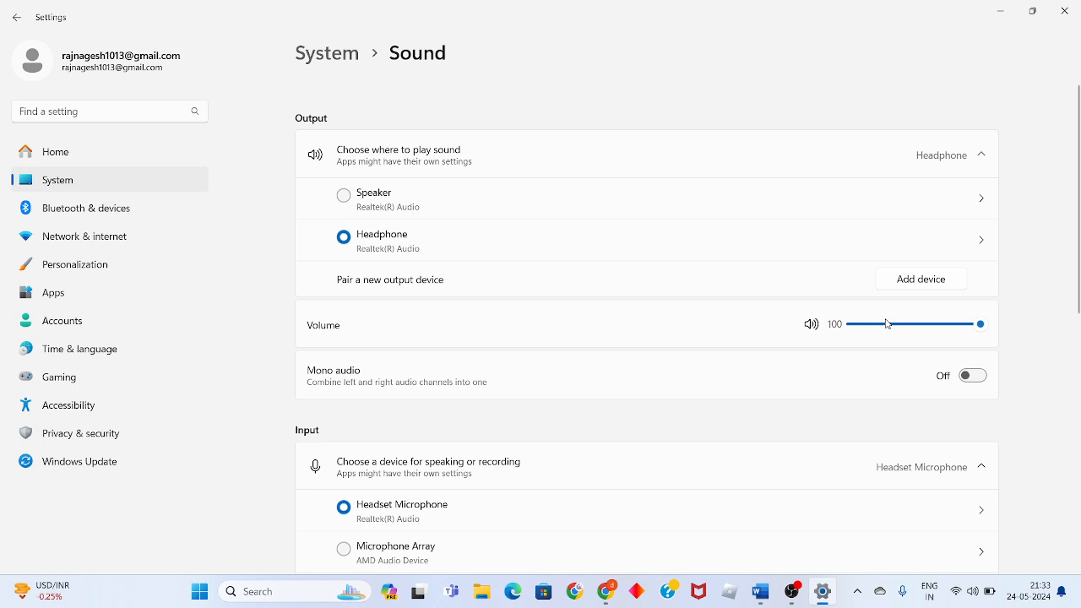
mouse_move(889, 342)
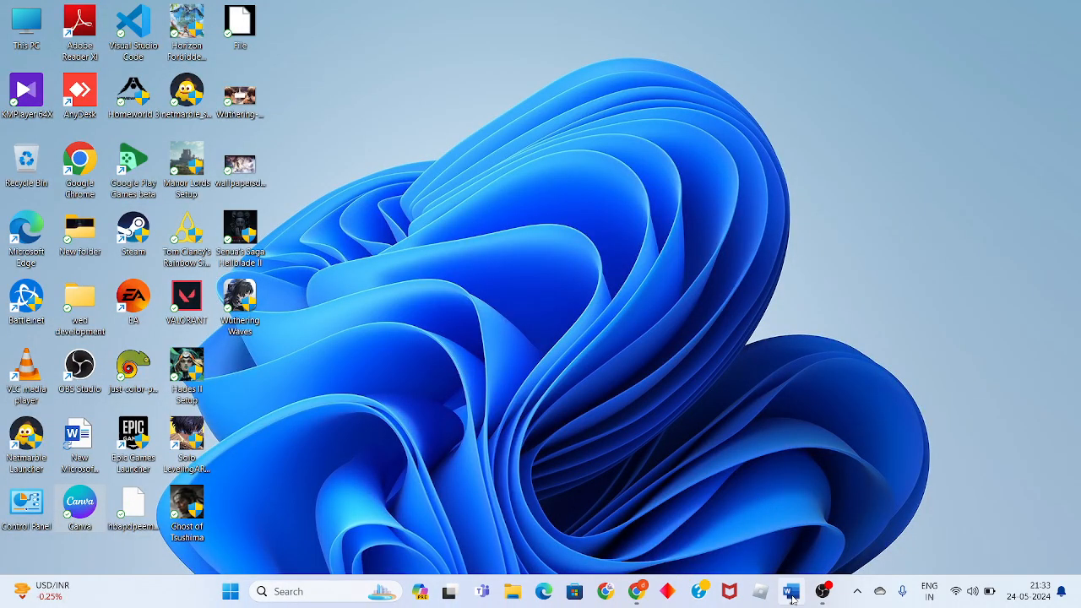
- Restore the Word guide to read step 2, troubleshoot the audio, then minimize it again
left_click(789, 591)
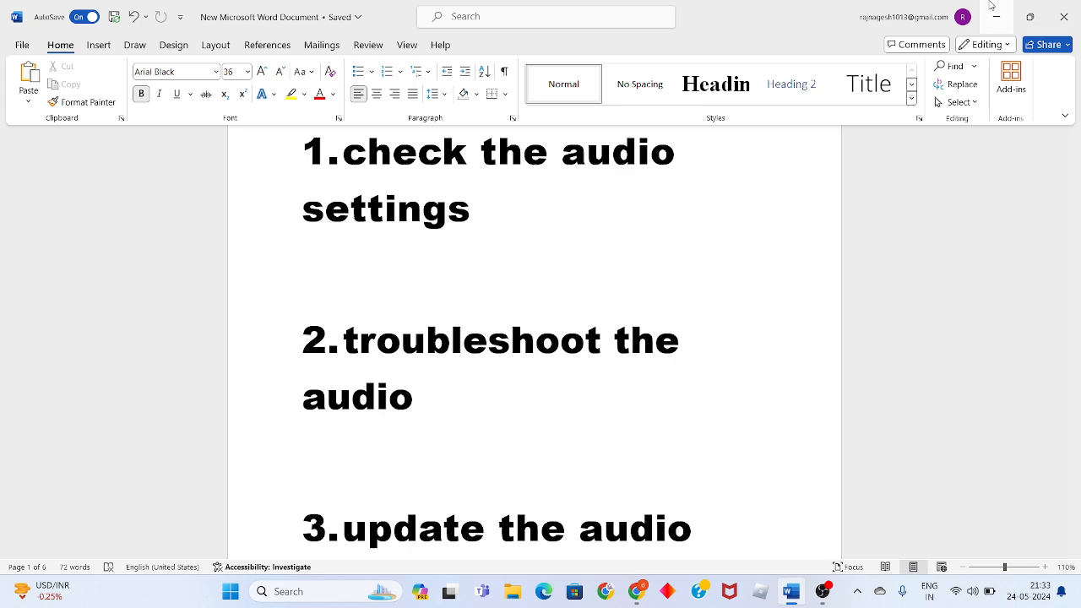
left_click(994, 16)
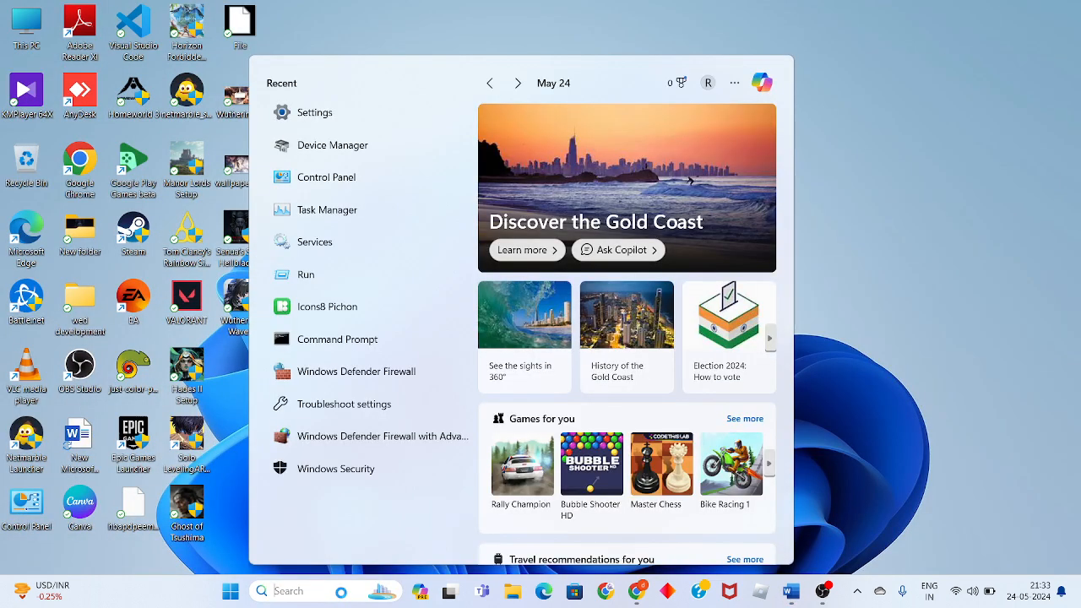
- From search reach Settings > System > Troubleshoot and show the Other troubleshooters list with Audio
type("set")
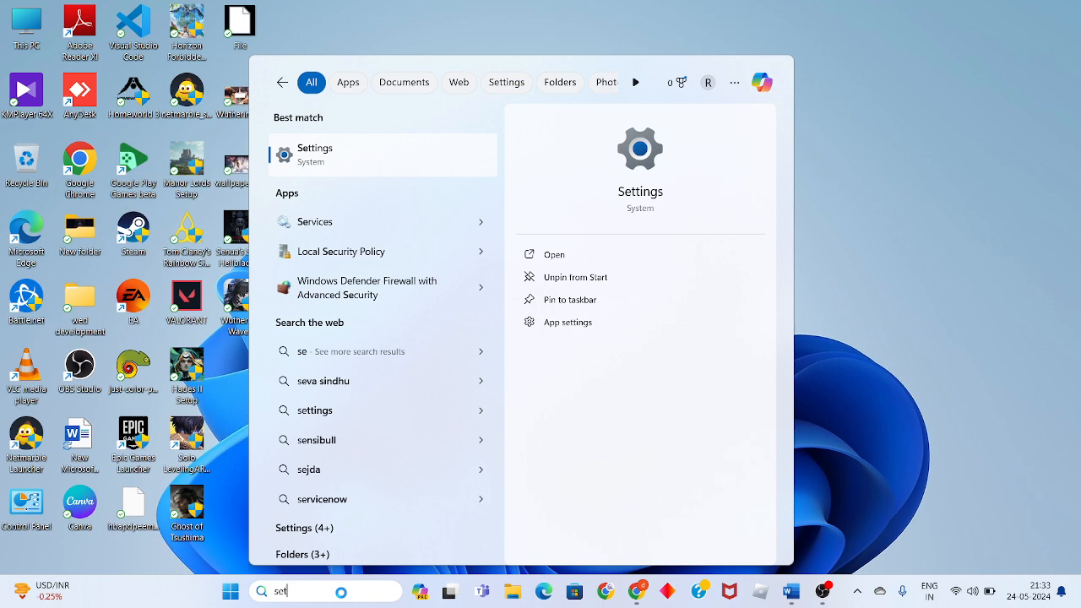
left_click(554, 253)
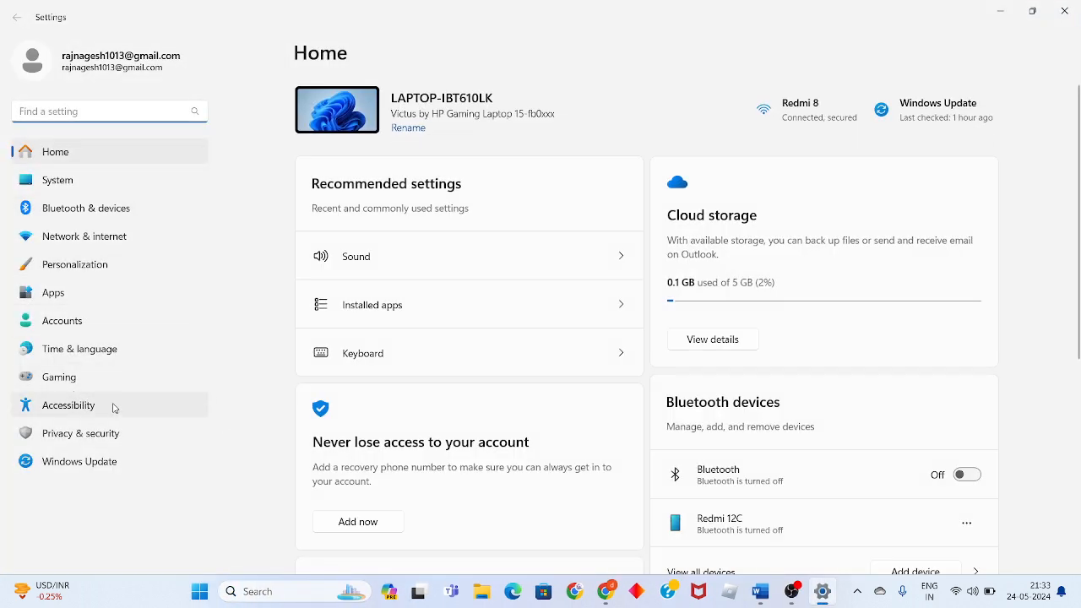
left_click(58, 179)
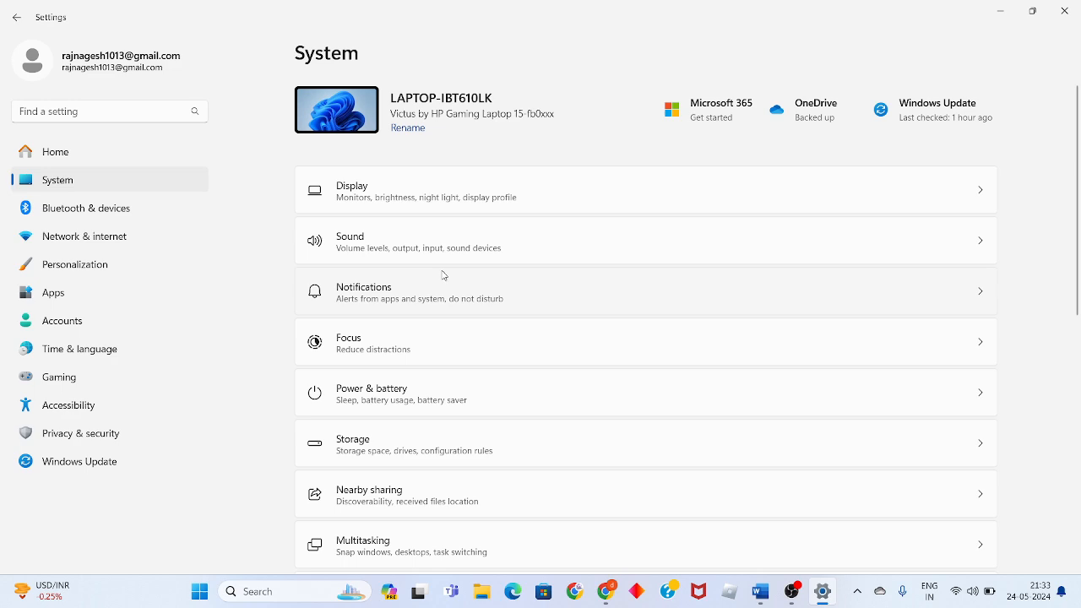
scroll("down", 3)
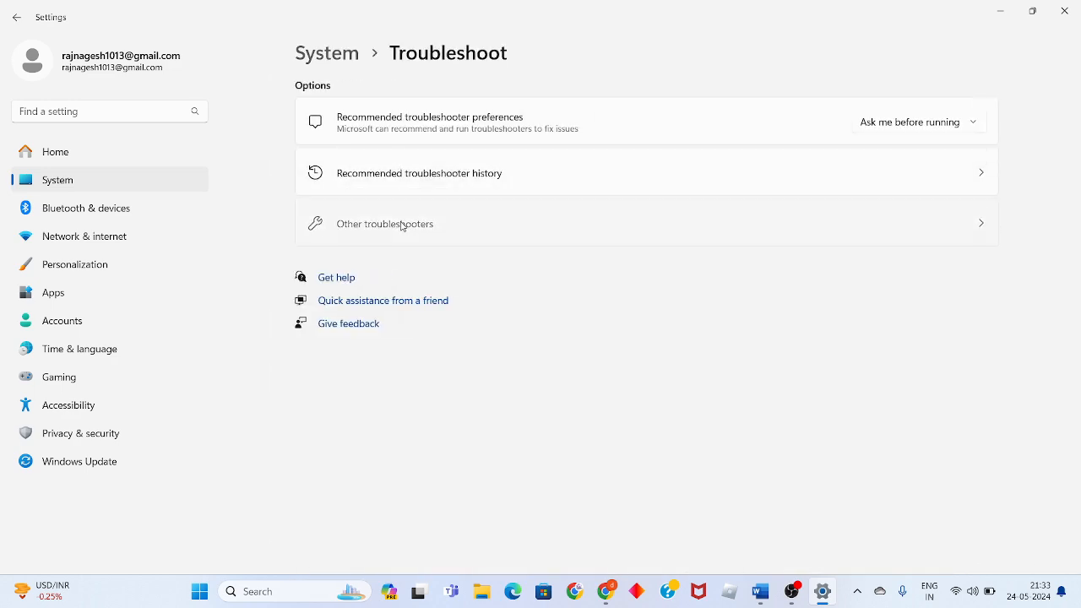
left_click(385, 223)
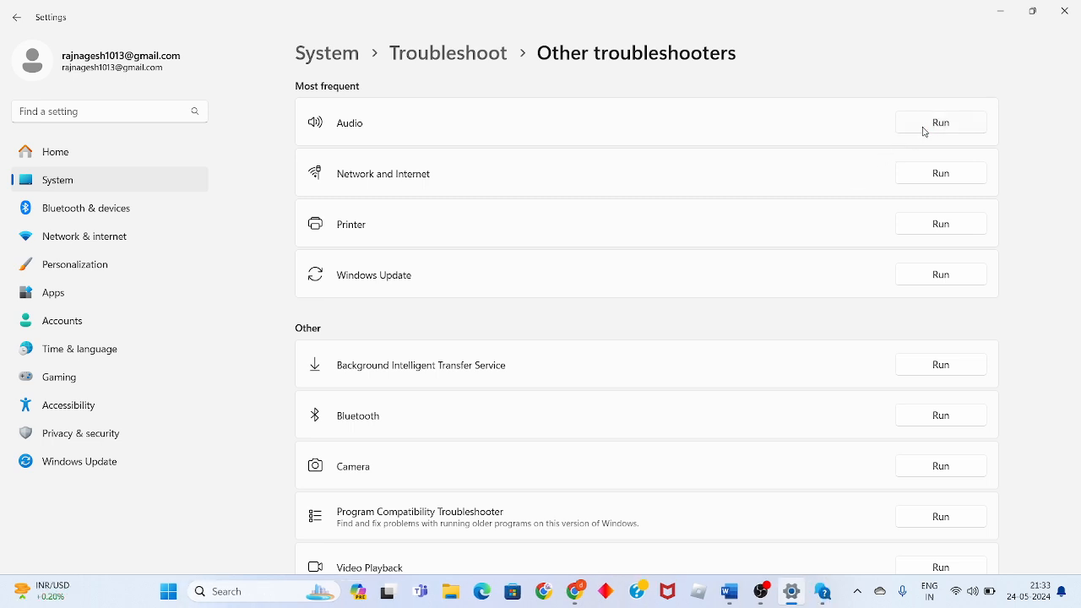
- Run the Audio troubleshooter, consent Yes to automated diagnostics in Get Help, then minimize the window
left_click(822, 591)
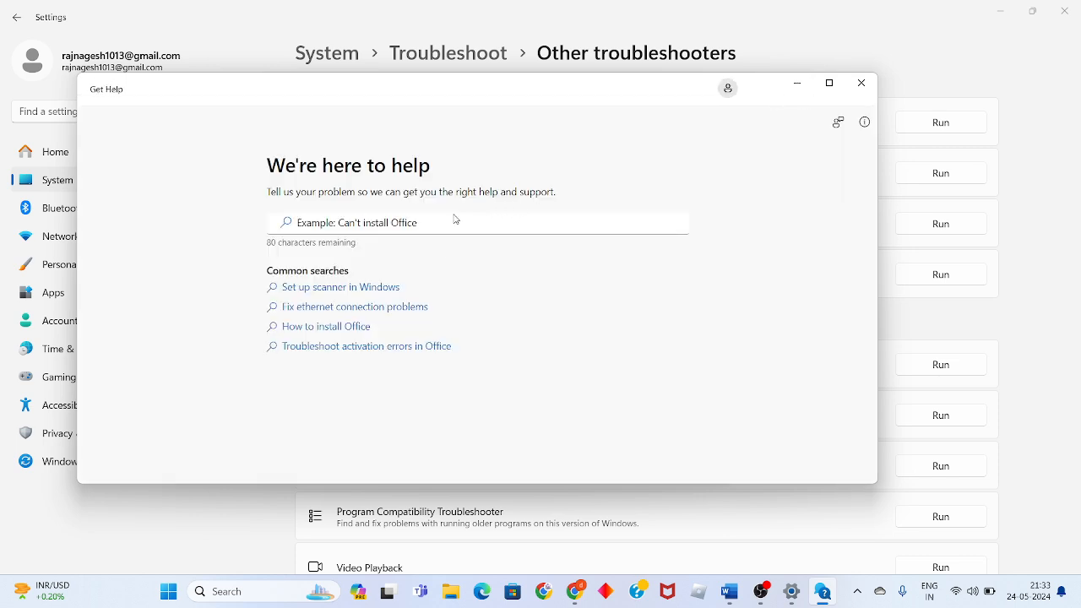
mouse_move(668, 304)
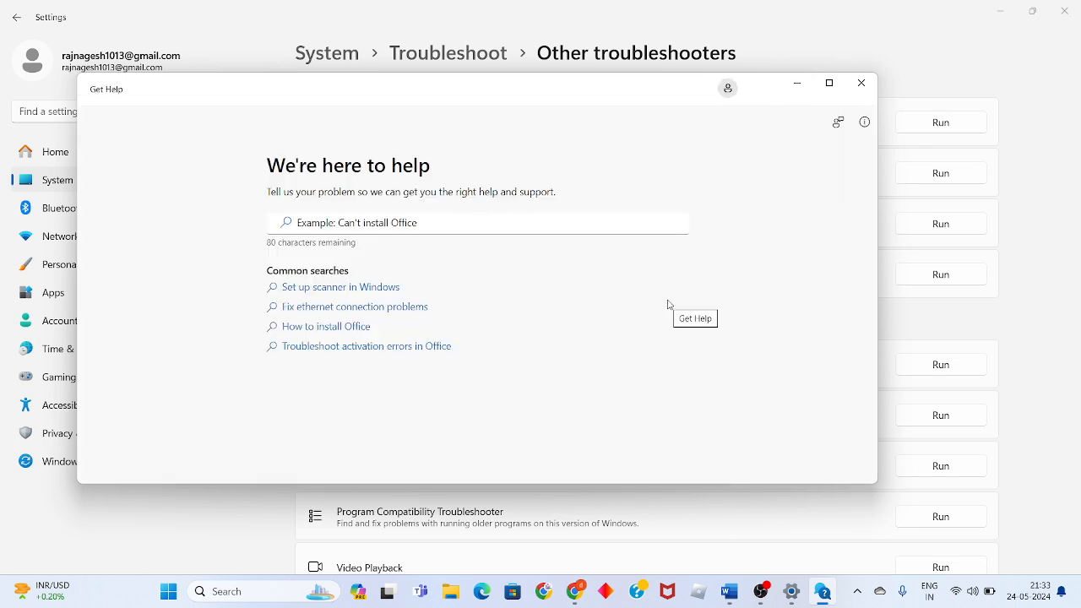
type("Run the Windows audio troubleshooter")
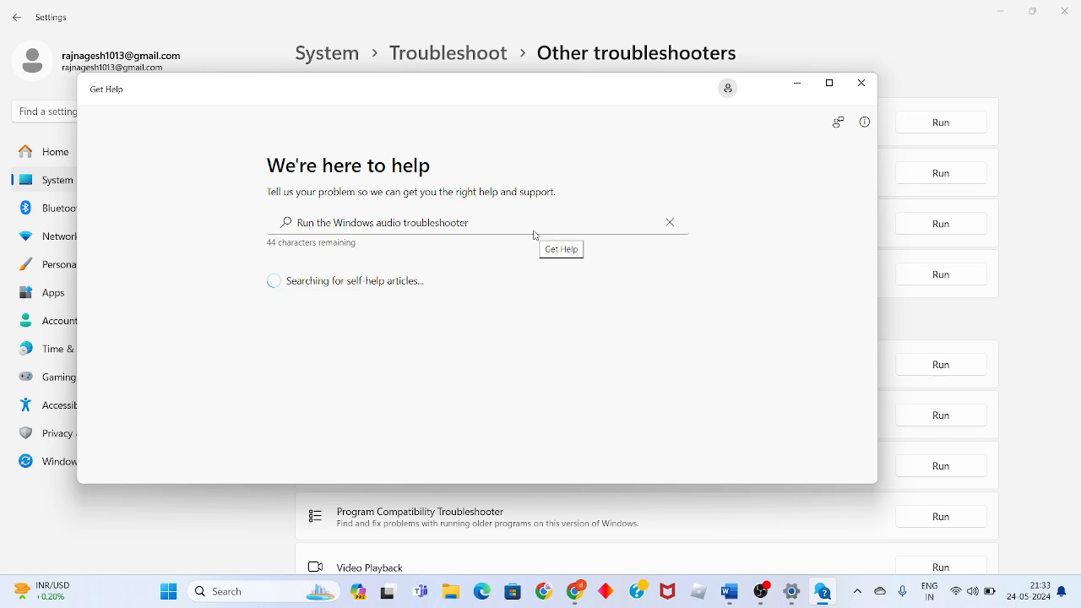
mouse_move(358, 264)
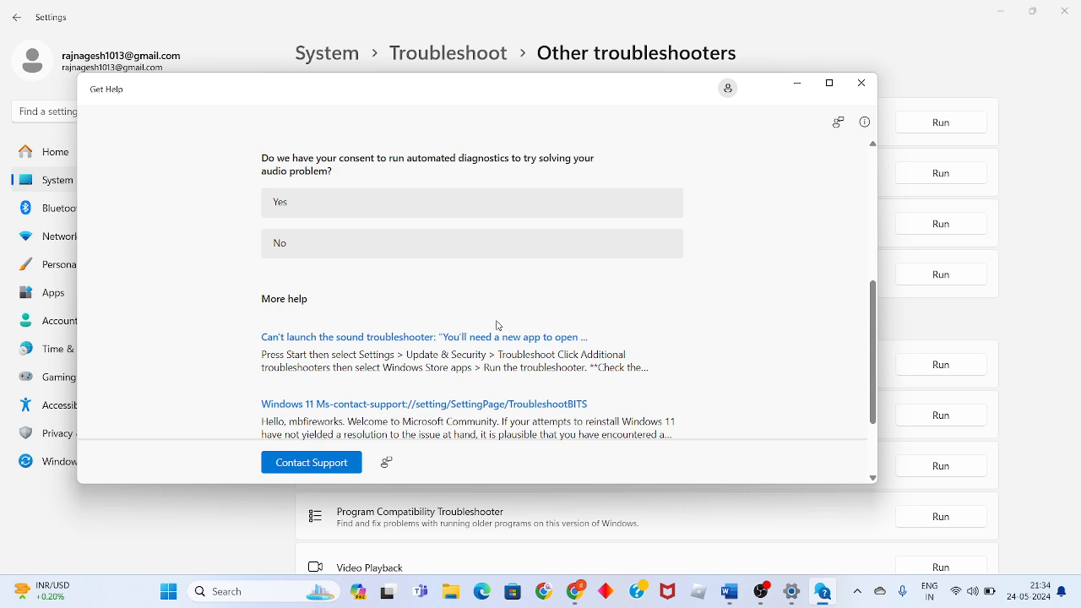
scroll("up", 3)
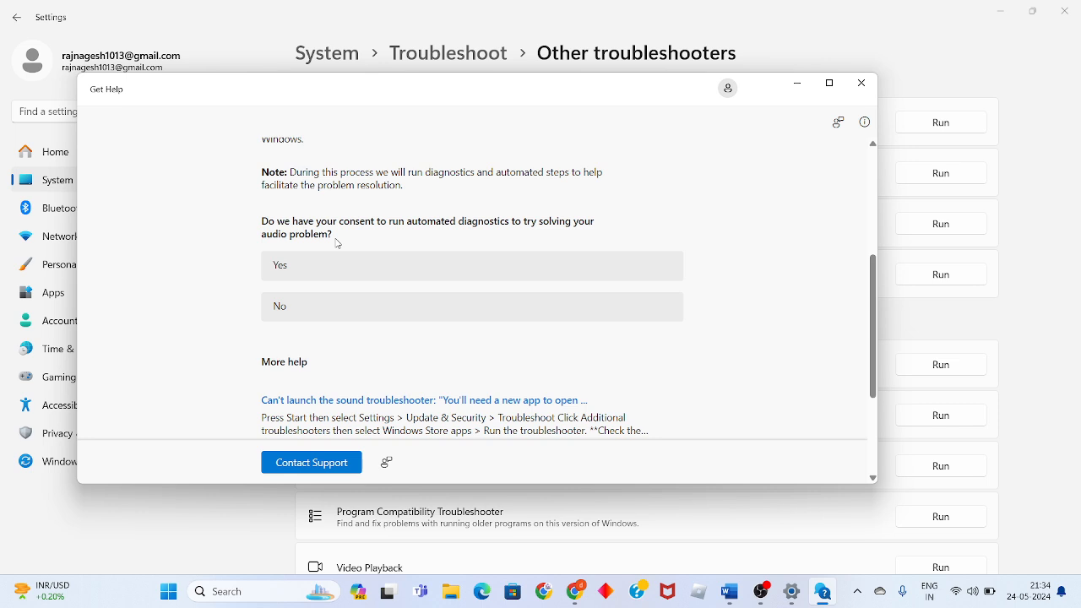
left_click(471, 265)
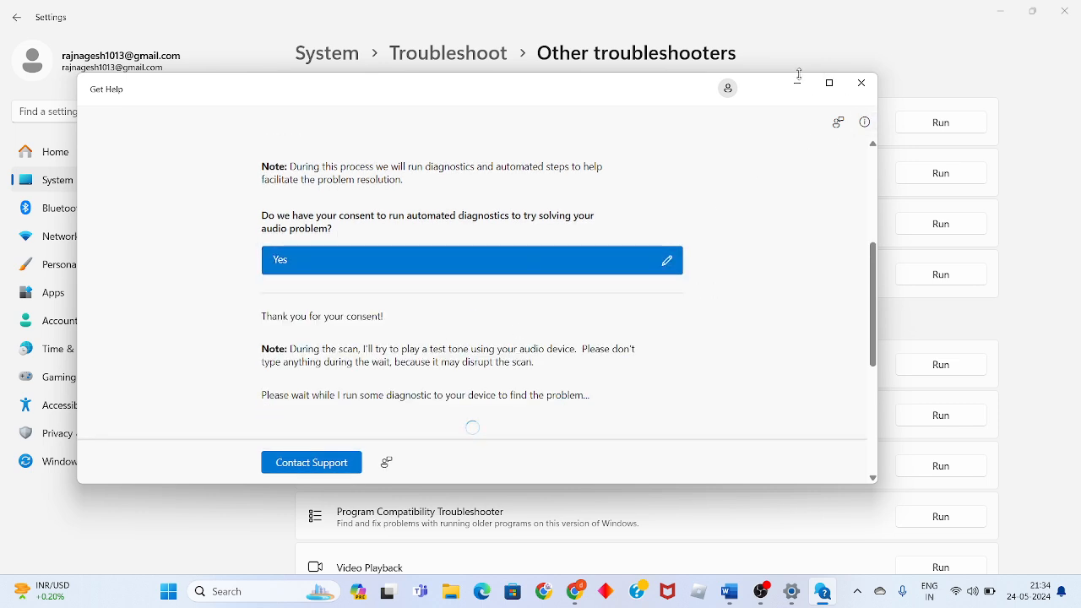
left_click(861, 83)
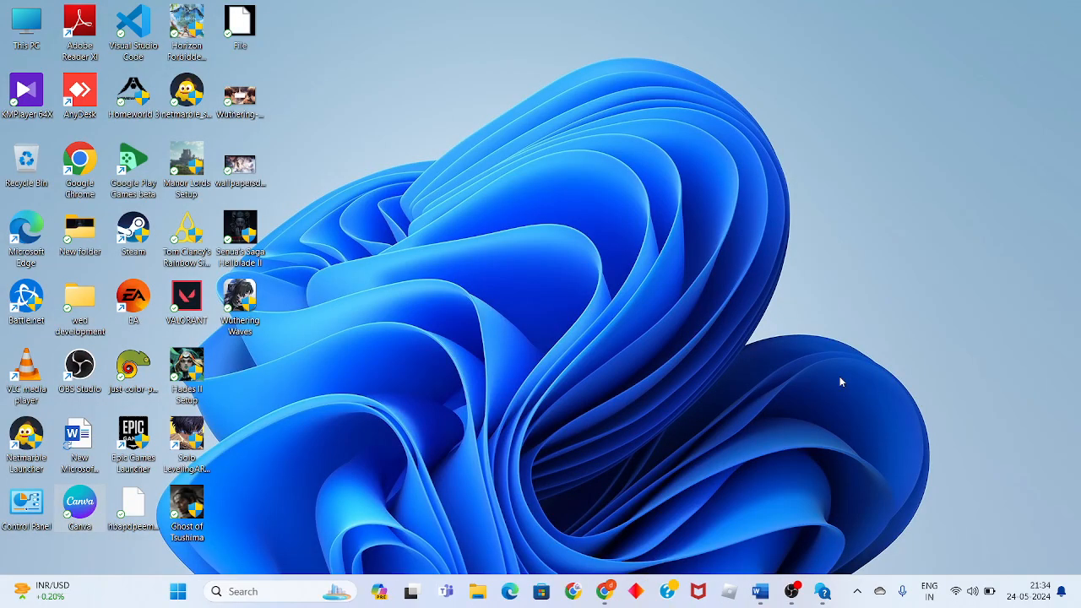
- Restore Word, scroll to step 3, update the audio, then restore down and minimize the window
left_click(760, 591)
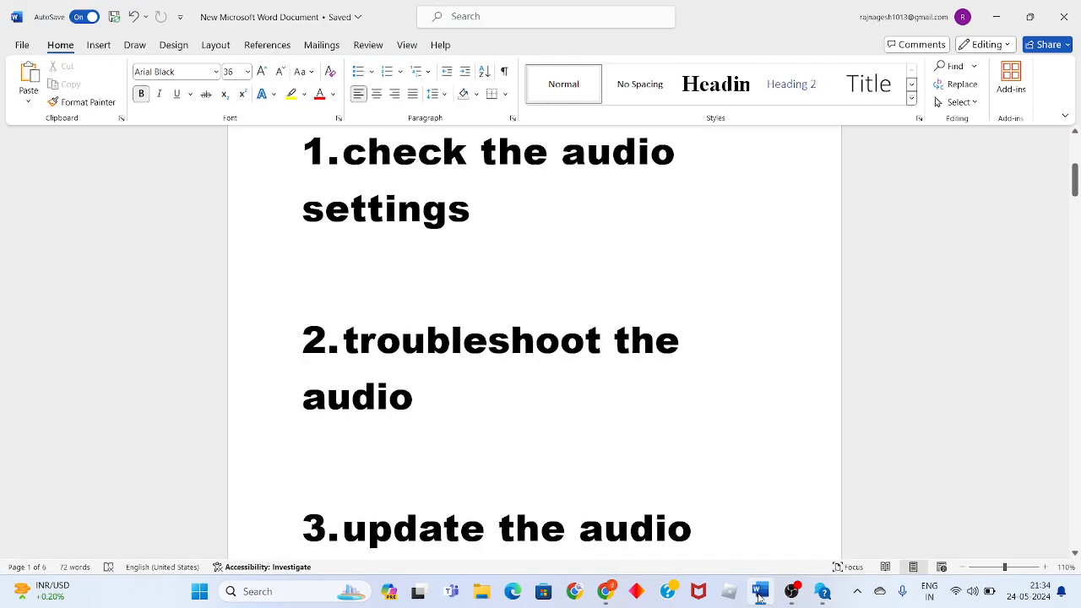
scroll("down", 3)
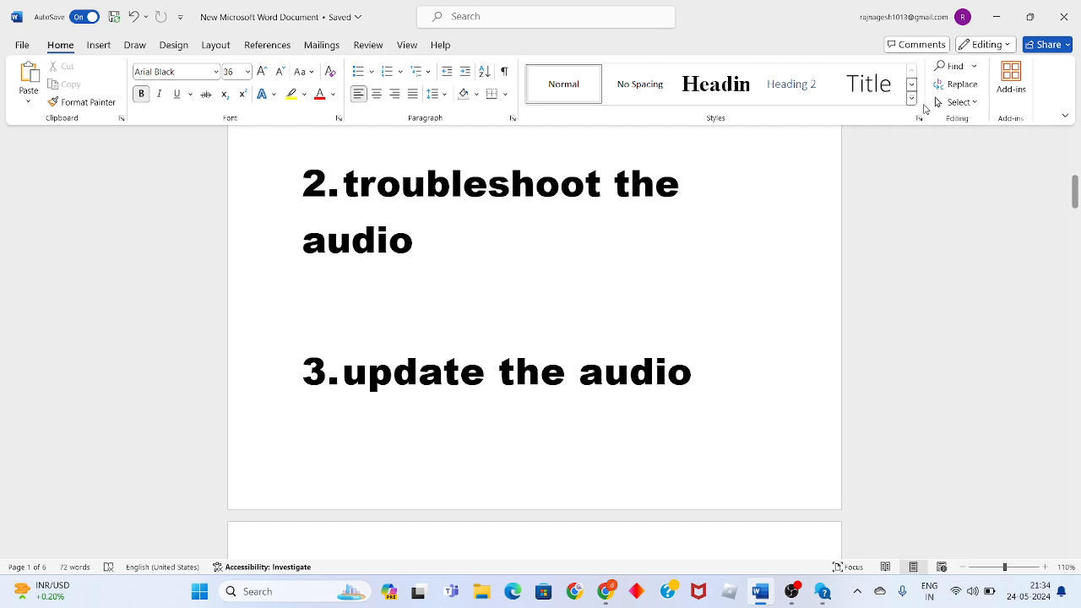
left_click(1030, 17)
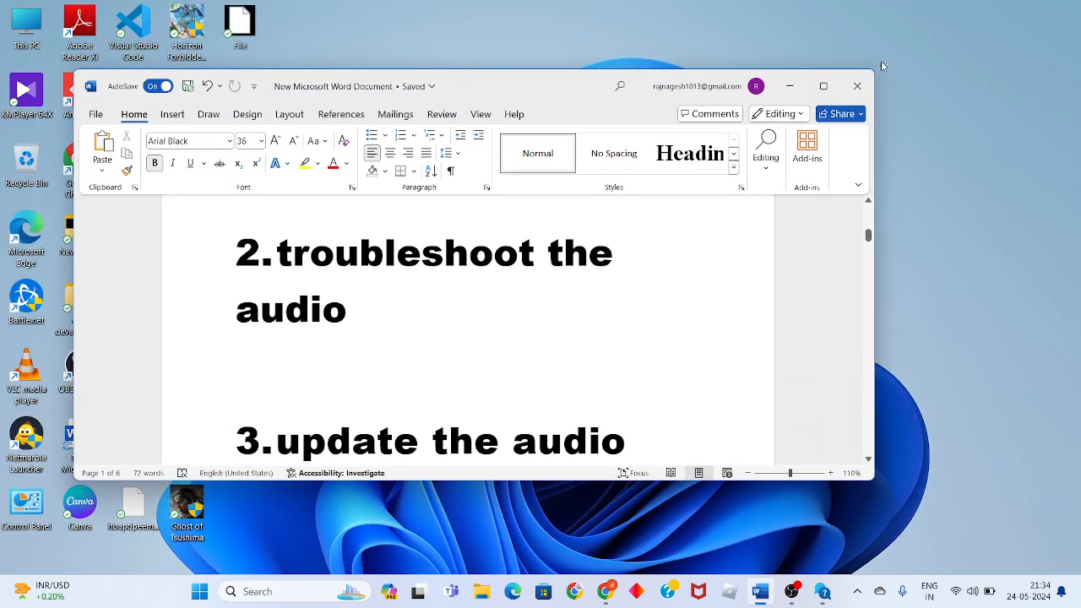
left_click(823, 85)
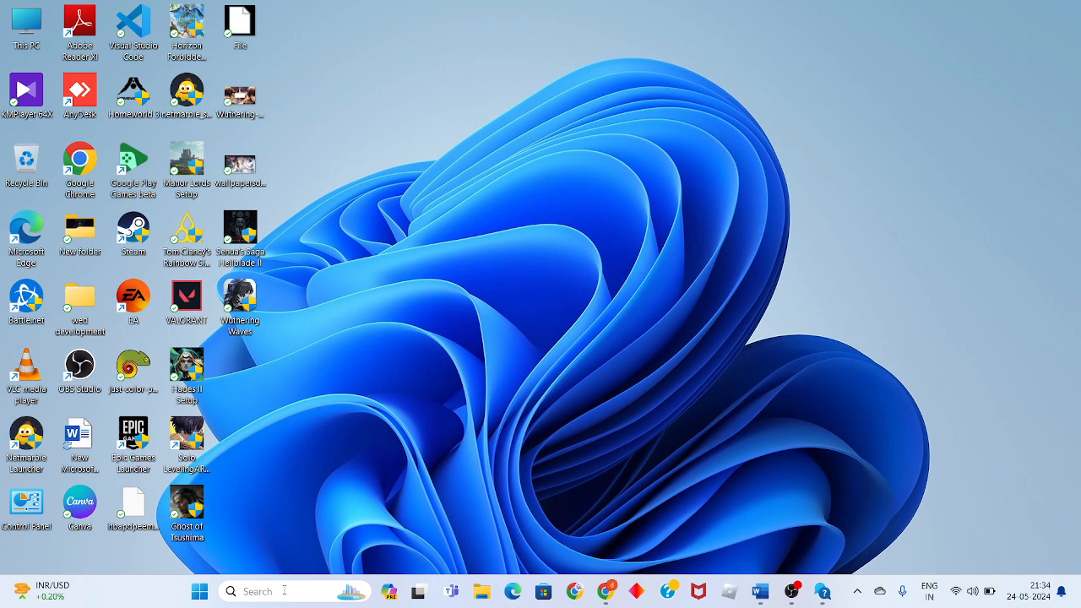
- Launch Device Manager from search and expand Sound, video and game controllers
type("device manager")
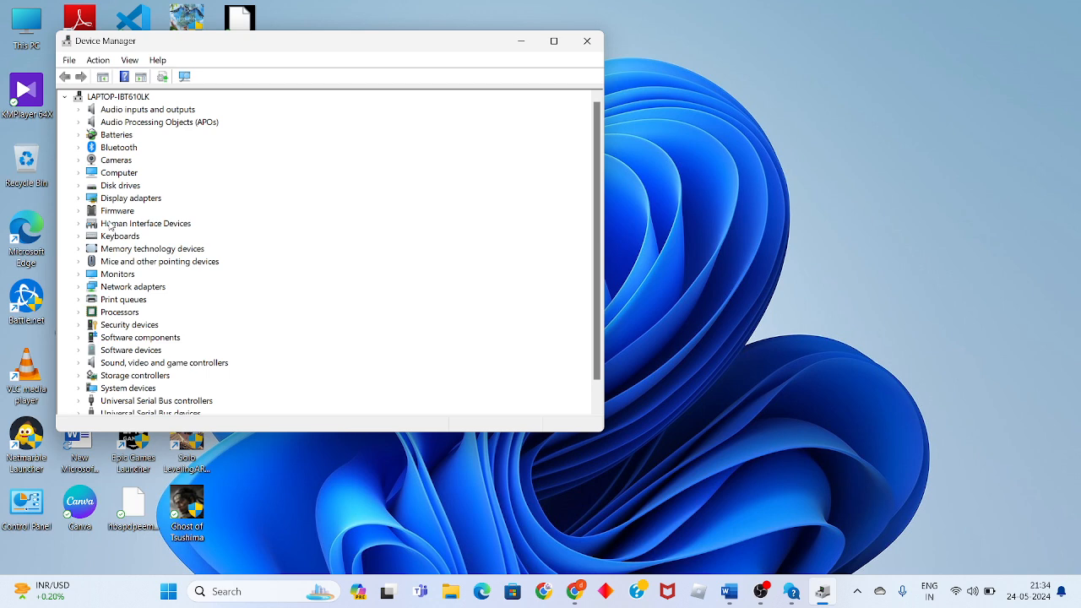
left_click(163, 362)
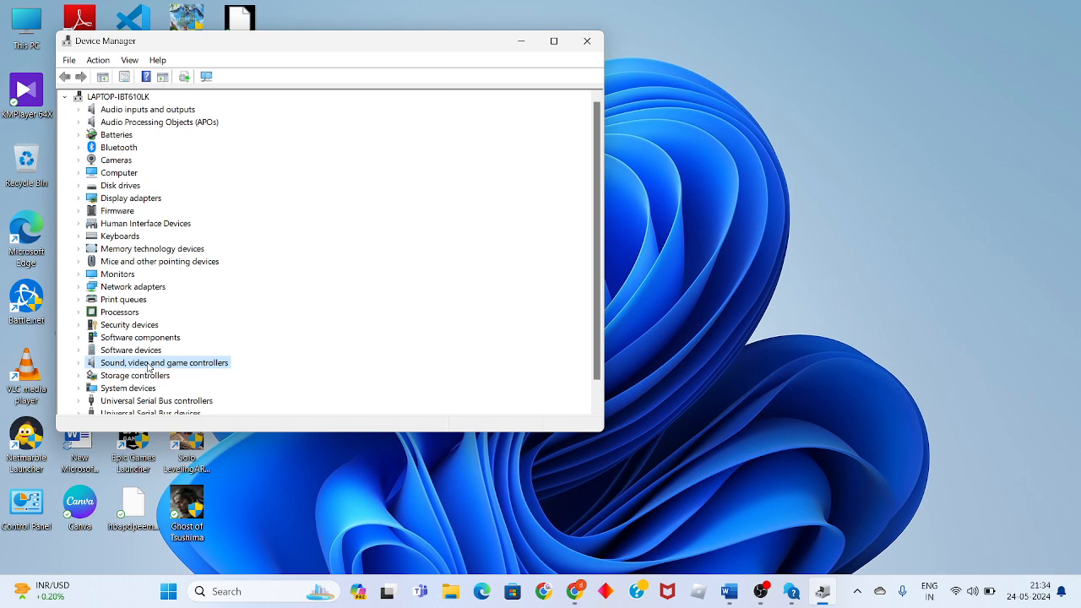
mouse_move(88, 368)
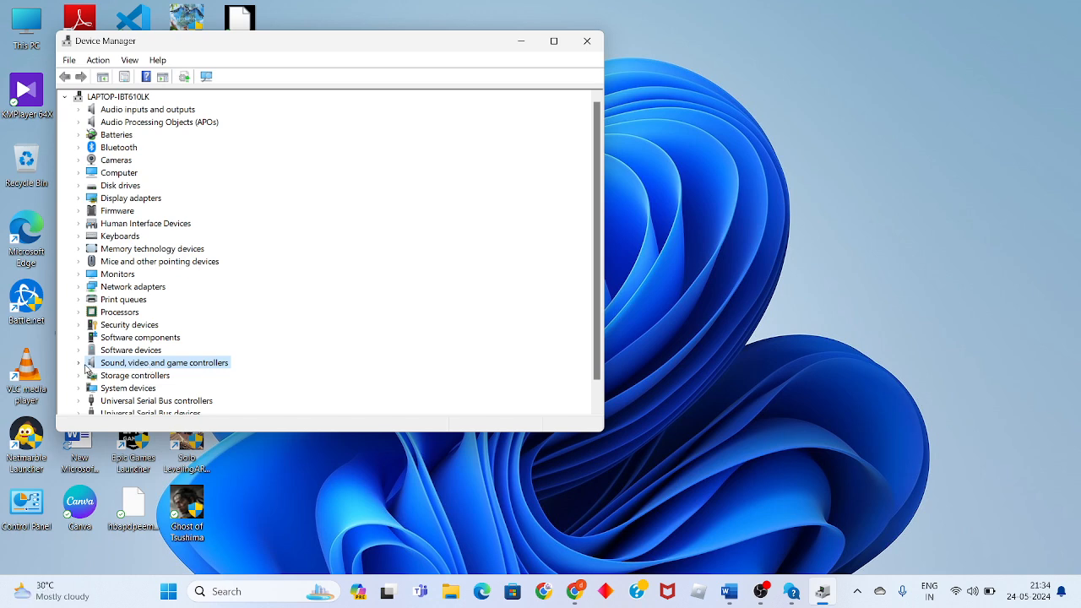
left_click(80, 362)
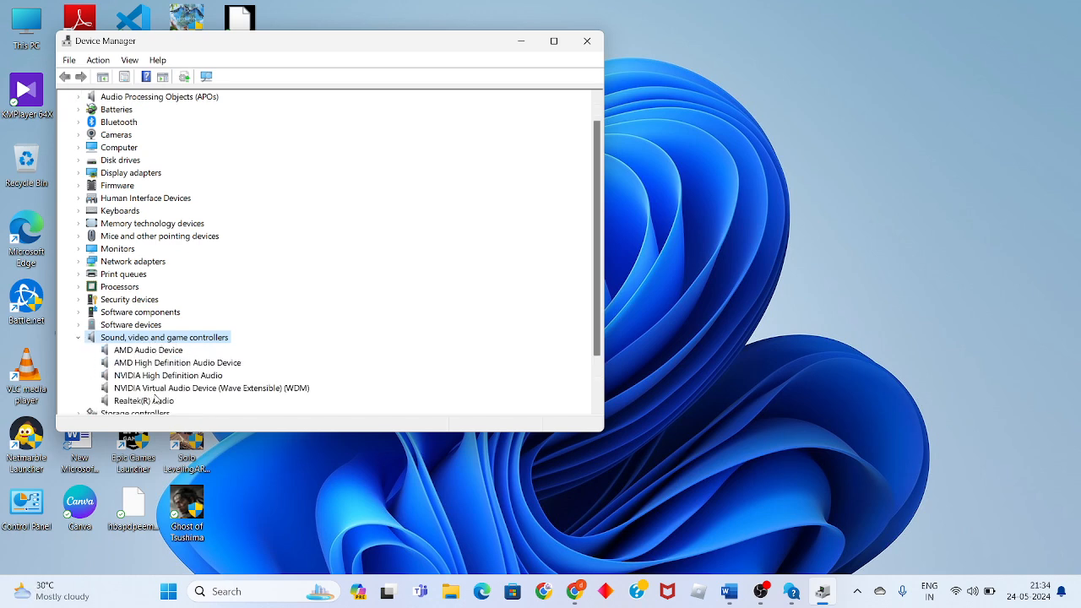
- Update the Realtek High Definition Audio driver and close the 'best driver already installed' result
right_click(143, 400)
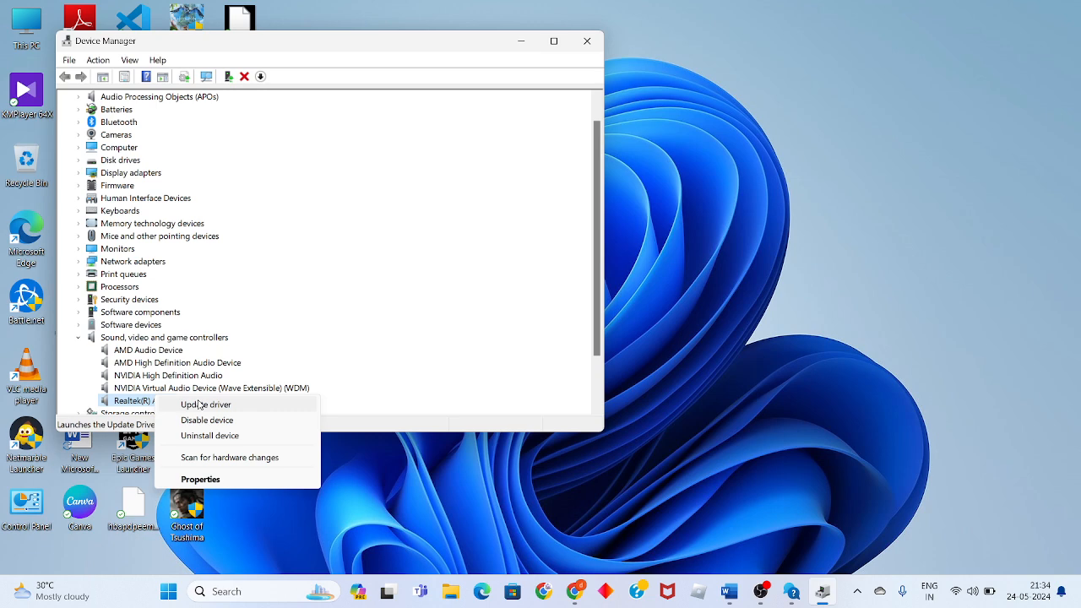
left_click(206, 403)
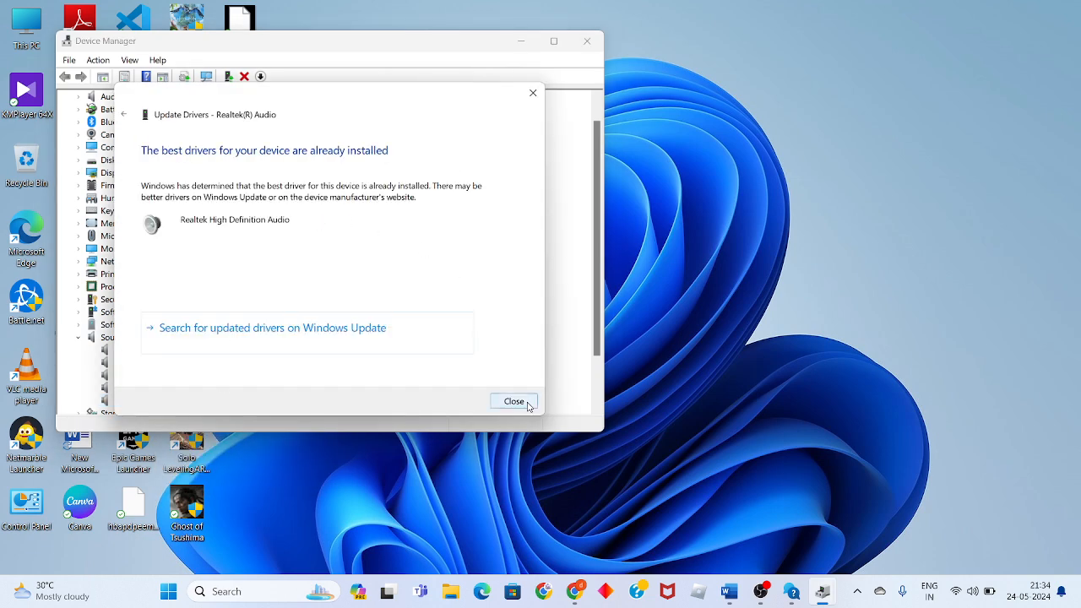
left_click(513, 402)
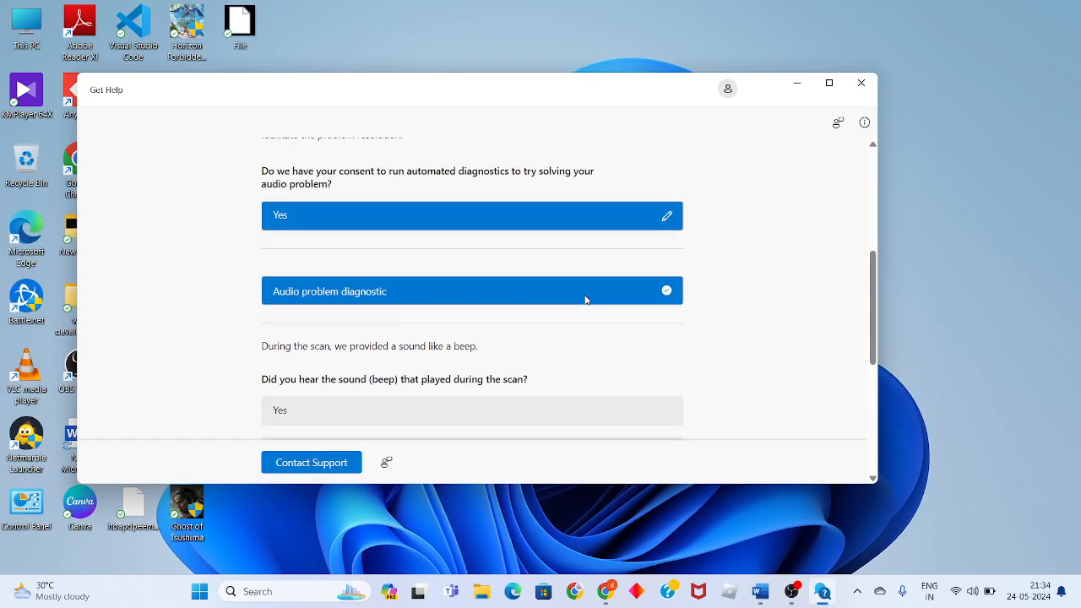
- Scroll through the audio diagnostic results, close Get Help and scroll the Word guide to step 4
scroll("down", 3)
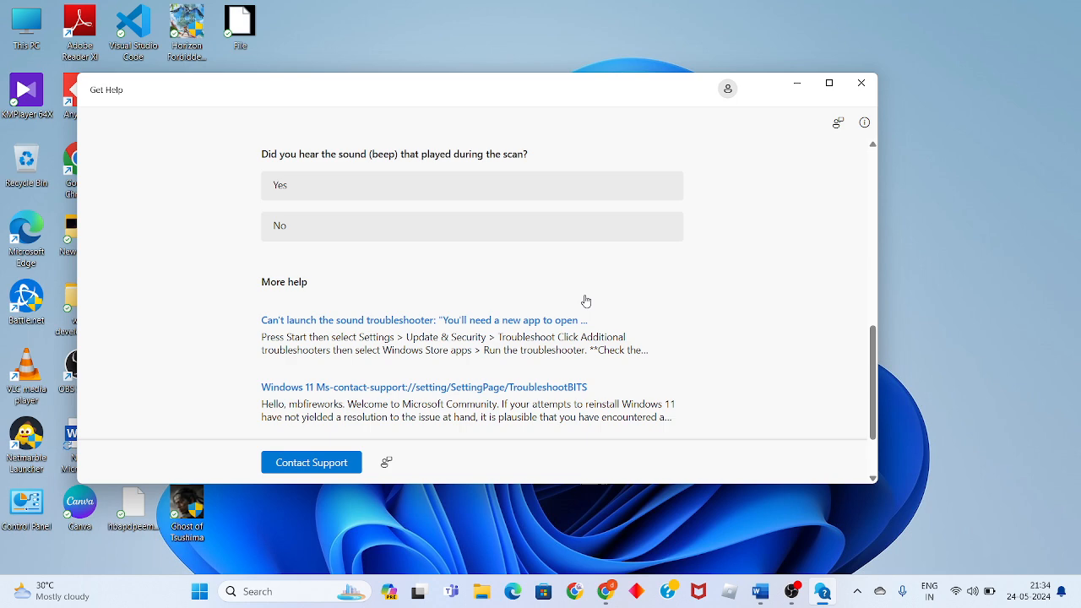
scroll("up", 3)
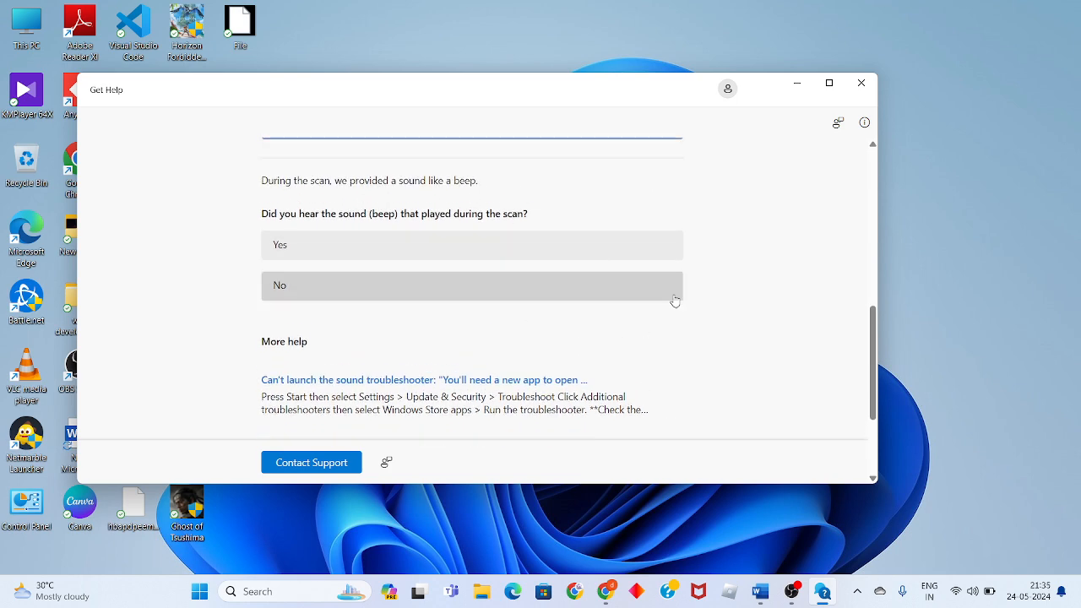
mouse_move(861, 82)
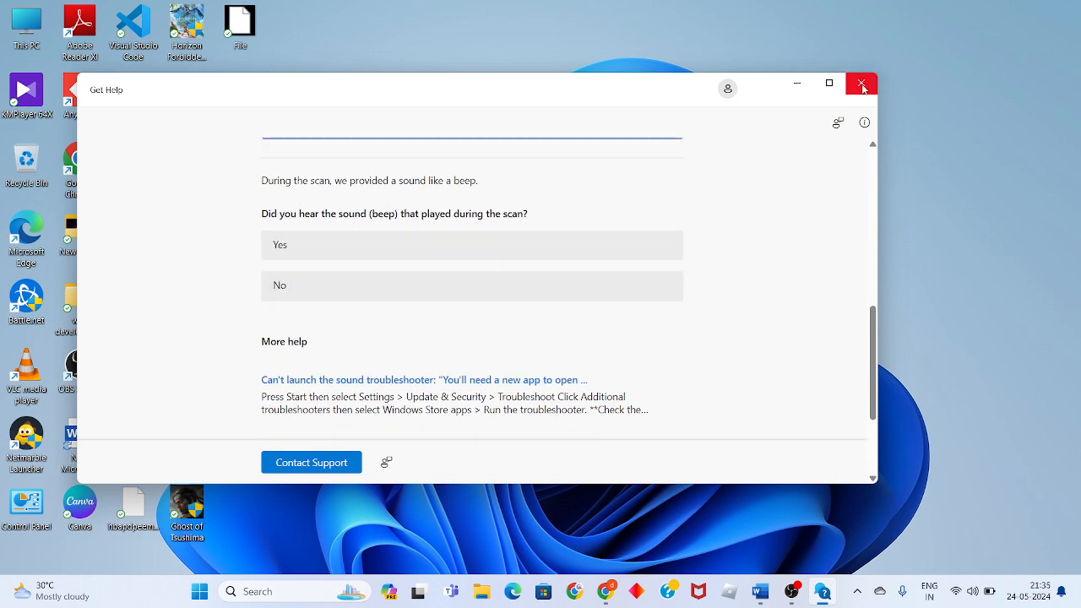
left_click(861, 82)
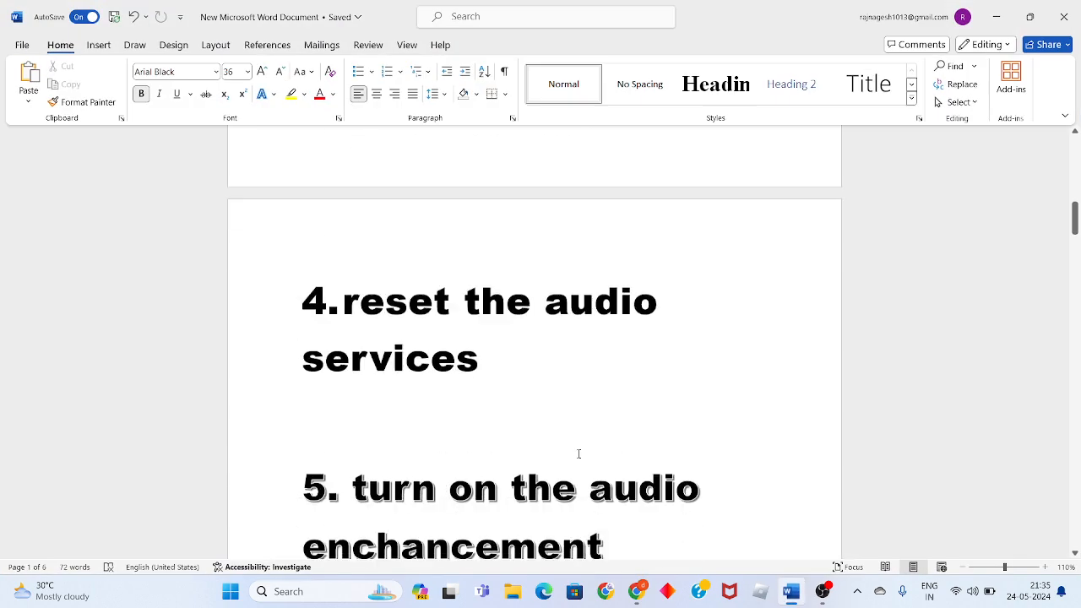
scroll("up", 3)
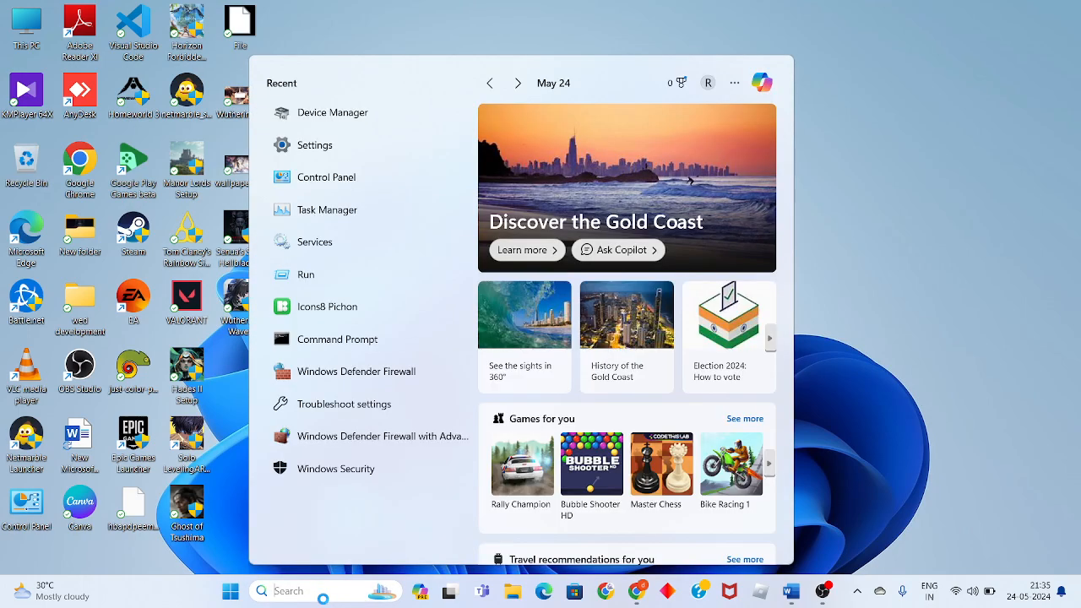
- Launch Services, confirm Windows Audio properties show Startup type Automatic and status Running, then OK
type("services")
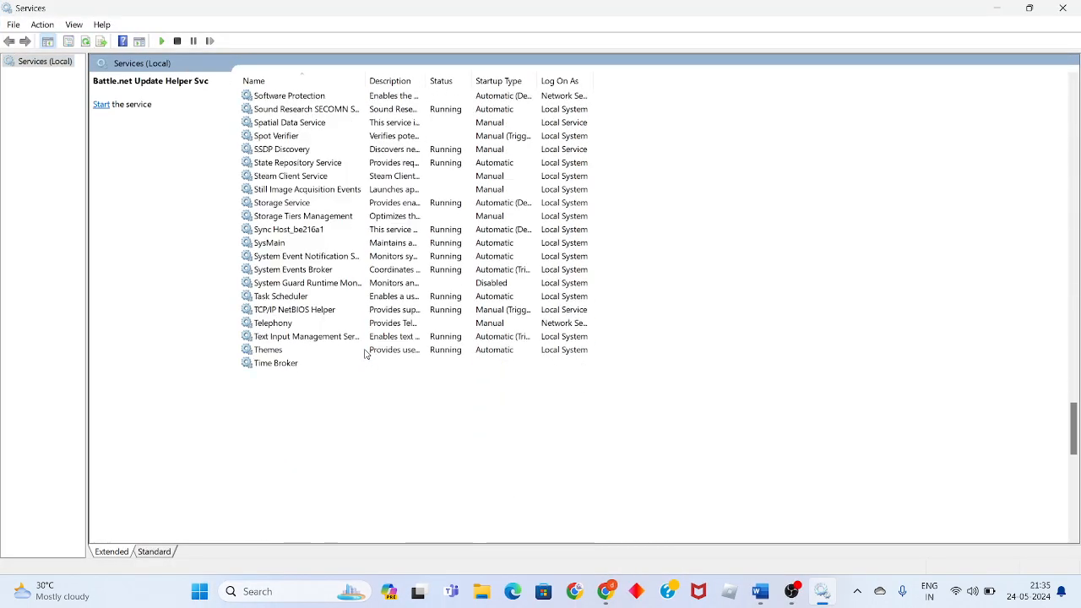
scroll("down", 3)
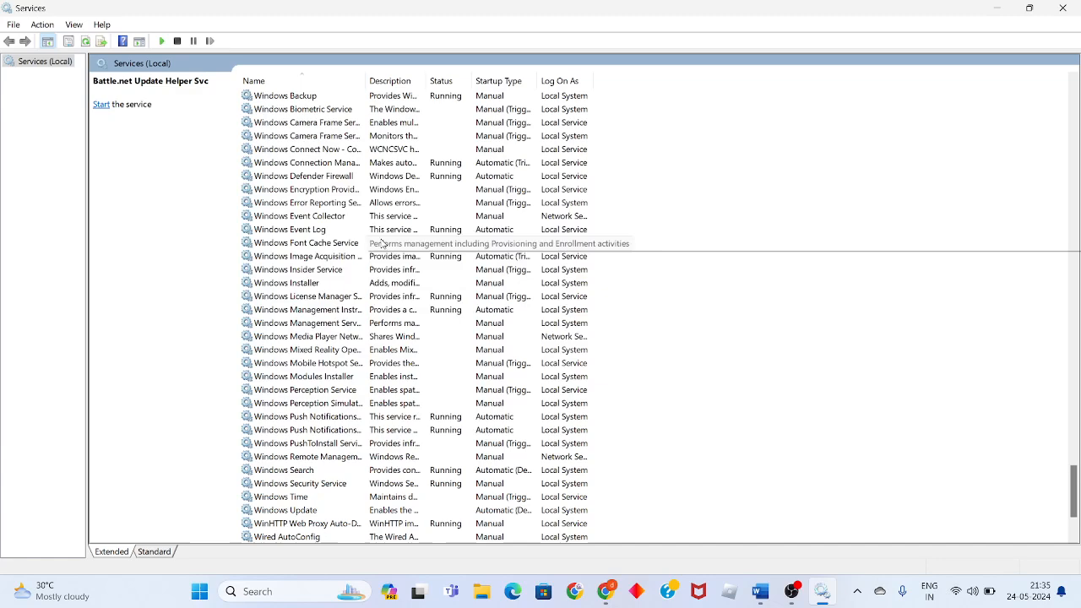
left_click(284, 229)
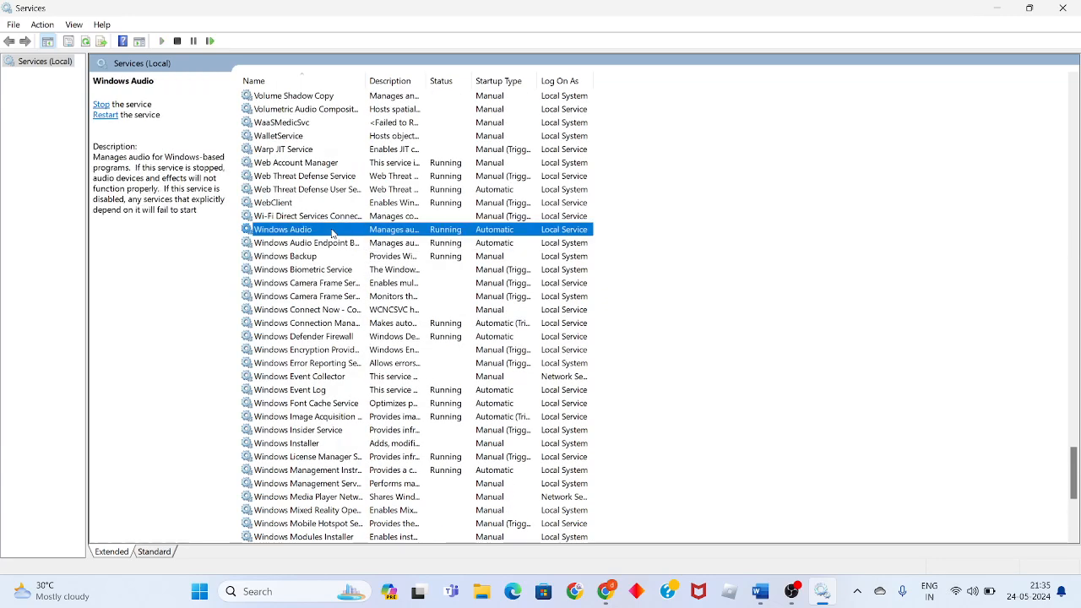
right_click(284, 230)
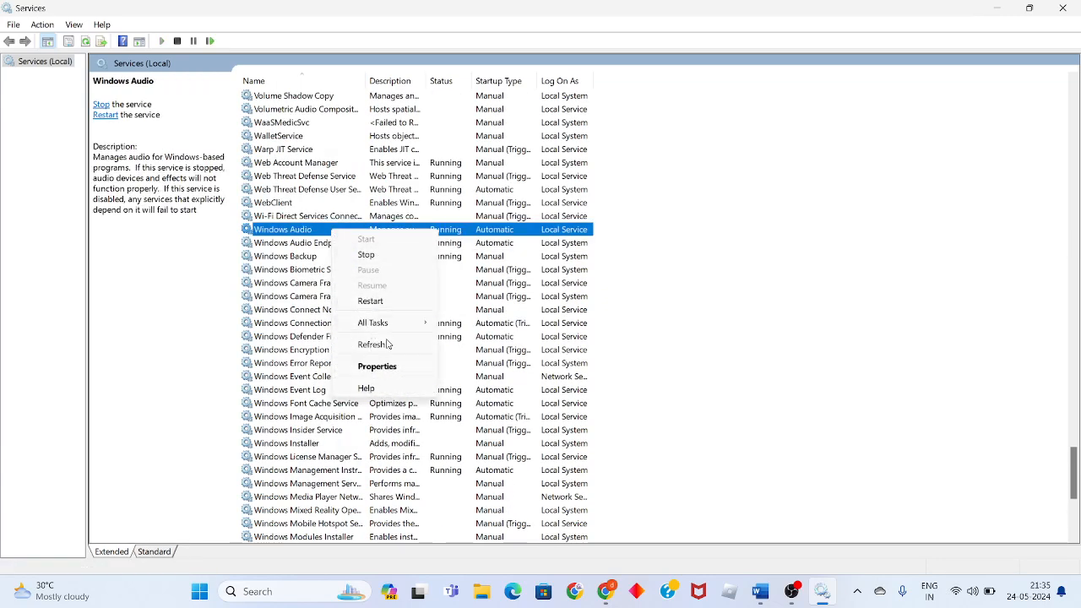
left_click(377, 365)
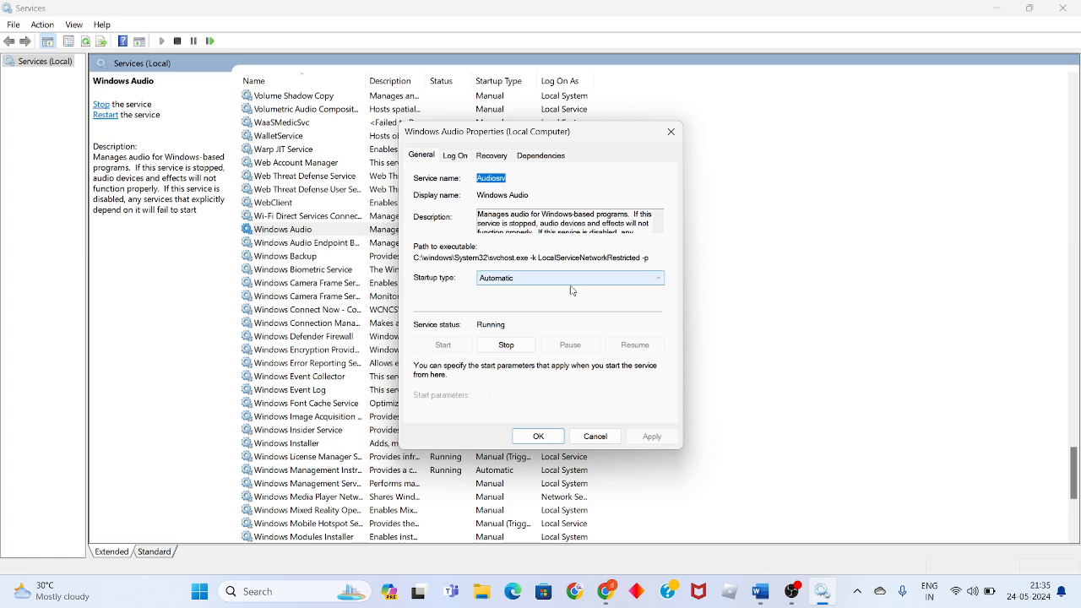
mouse_move(454, 318)
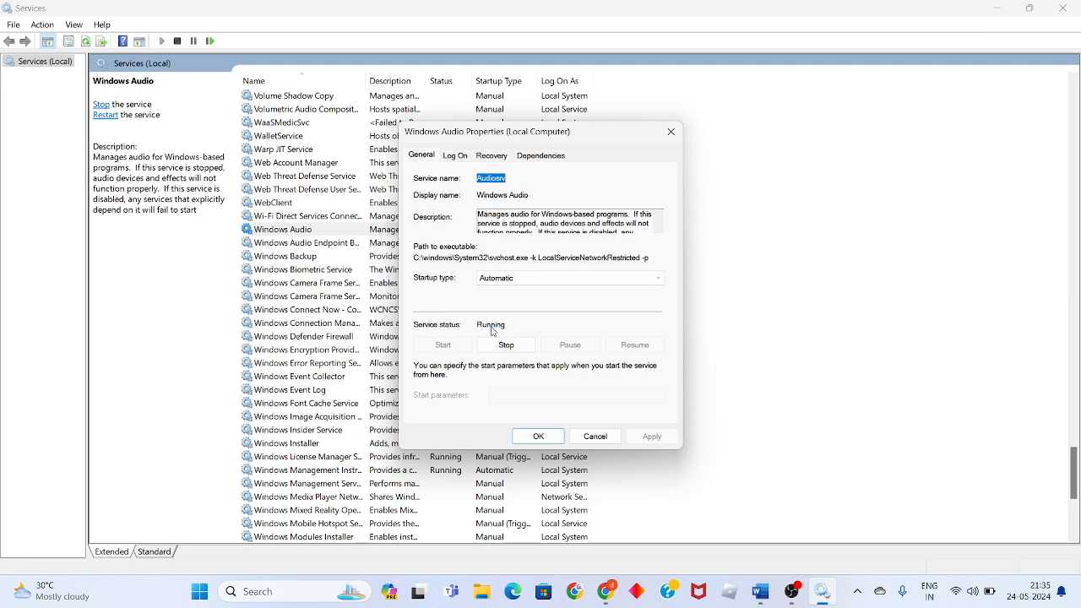
mouse_move(617, 425)
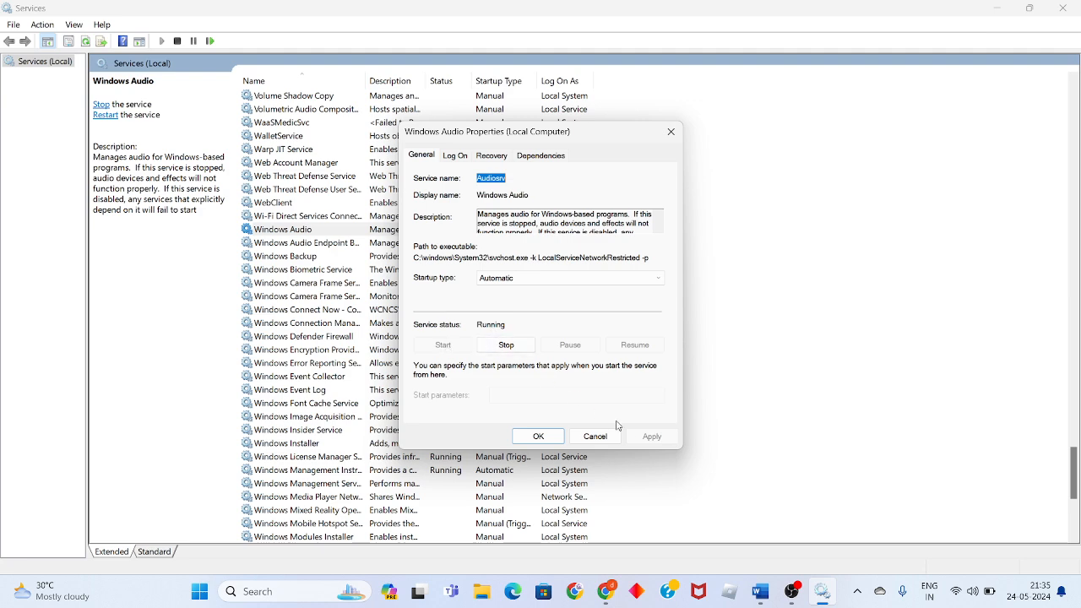
left_click(595, 435)
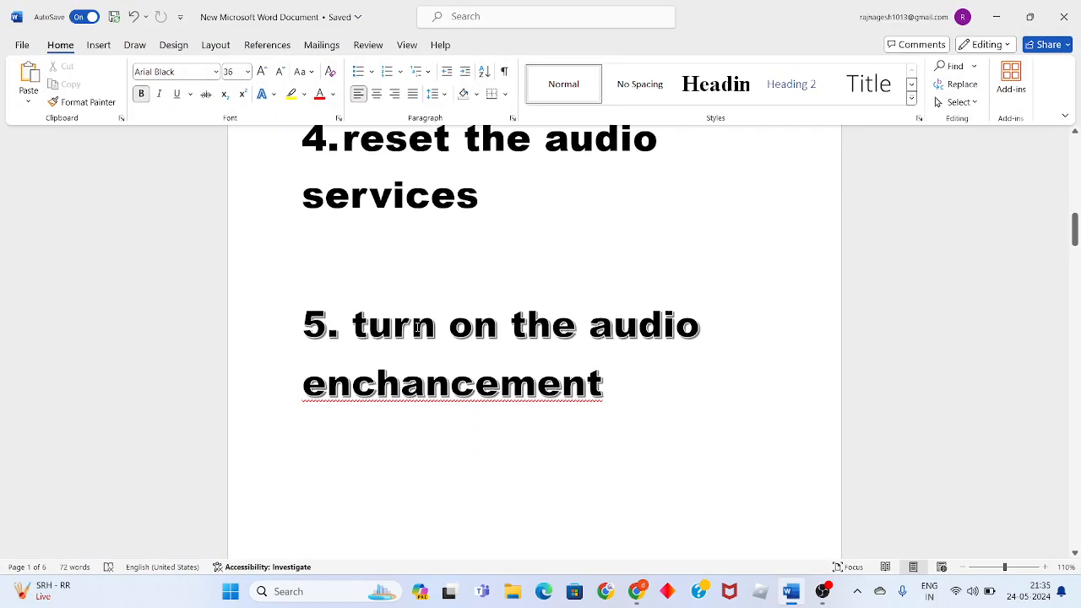
mouse_move(792, 179)
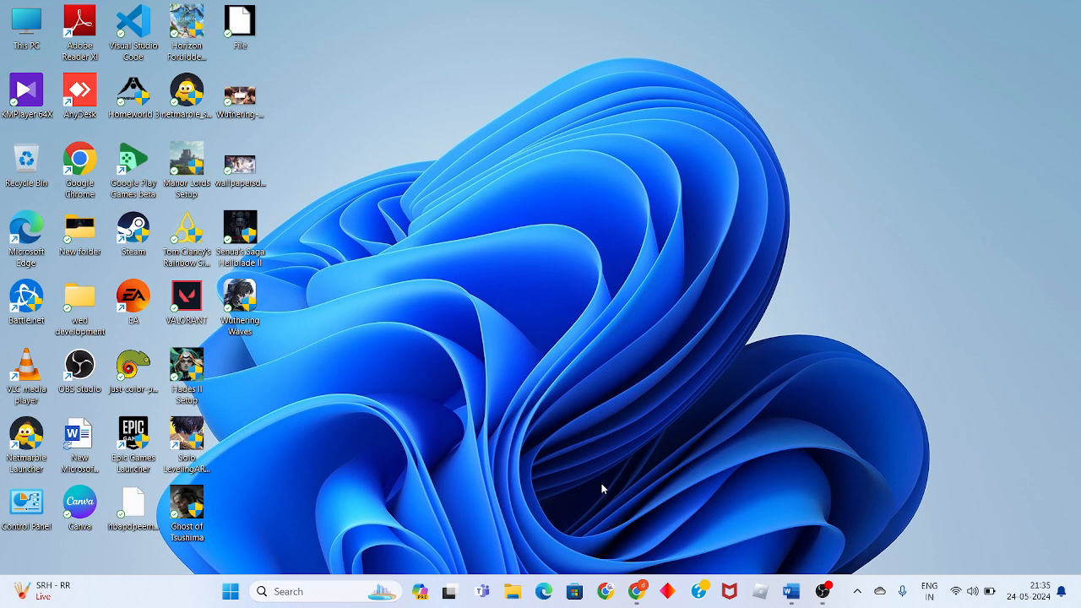
- Launch Control Panel from its desktop shortcut
left_click(321, 591)
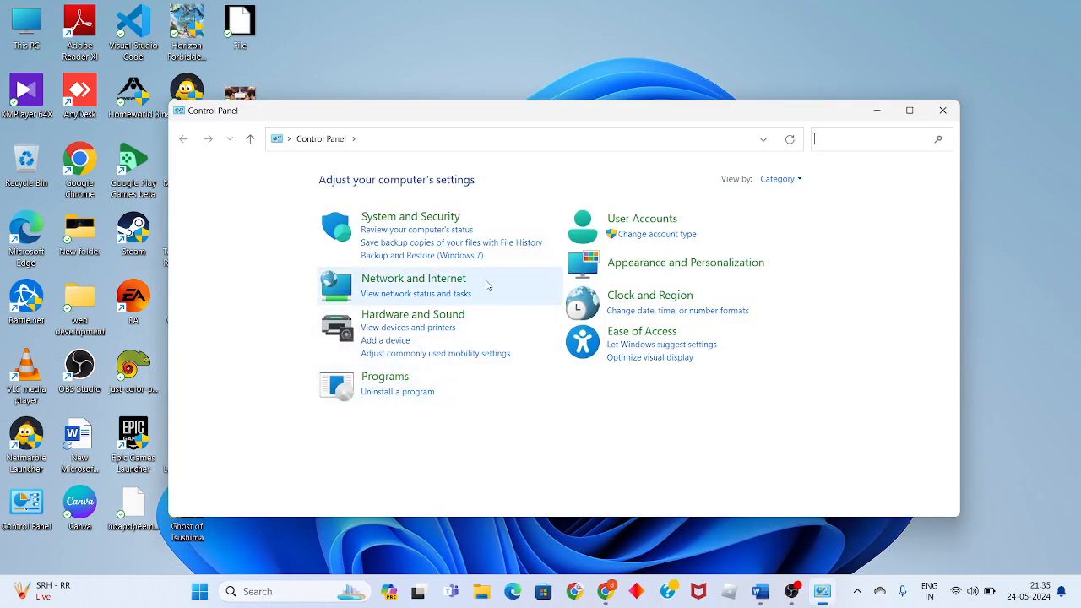
- Switch Control Panel's View by setting to Large icons so Sound is listed
left_click(777, 179)
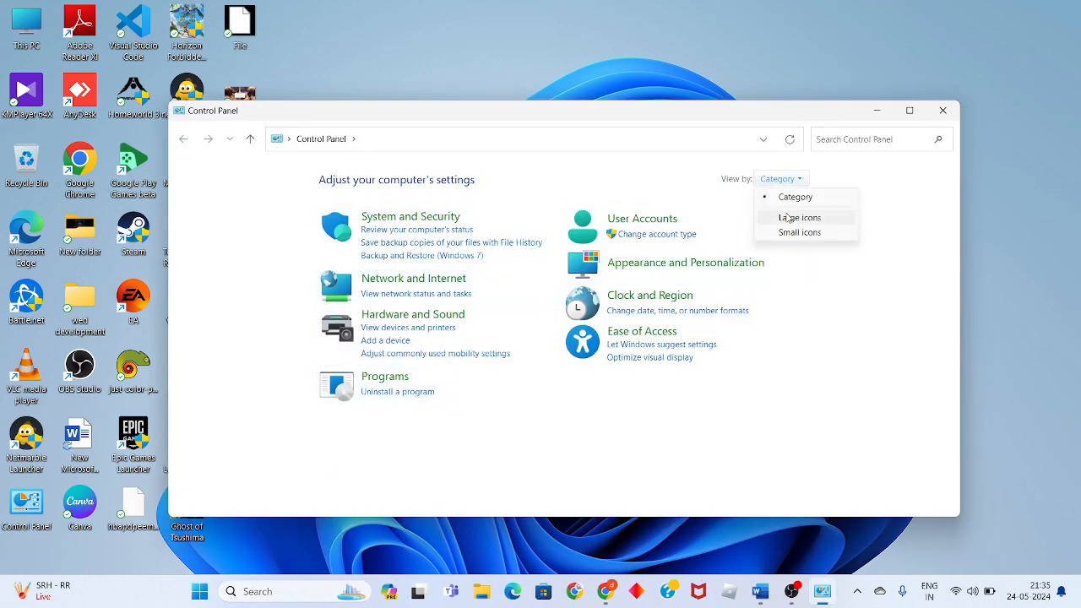
left_click(799, 216)
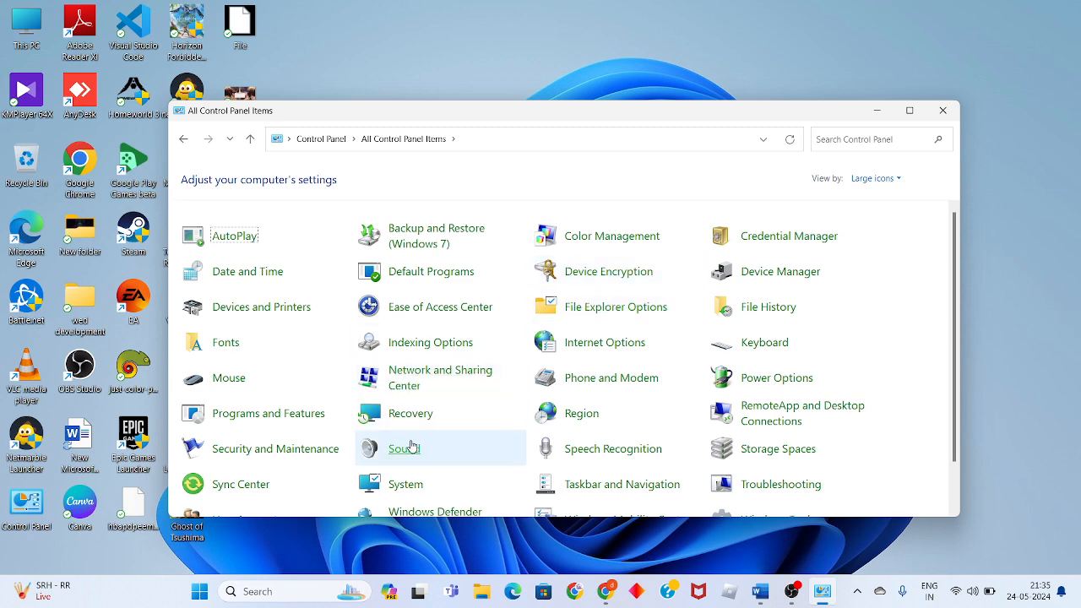
- In the Sound dialog's Playback list, select the Speaker device
left_click(403, 448)
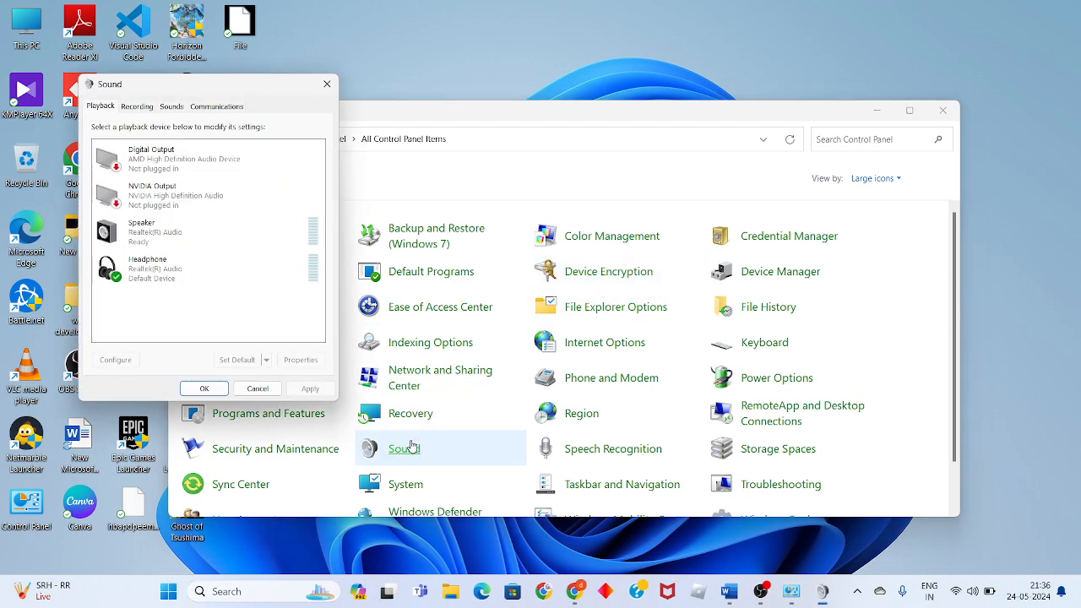
left_click(206, 233)
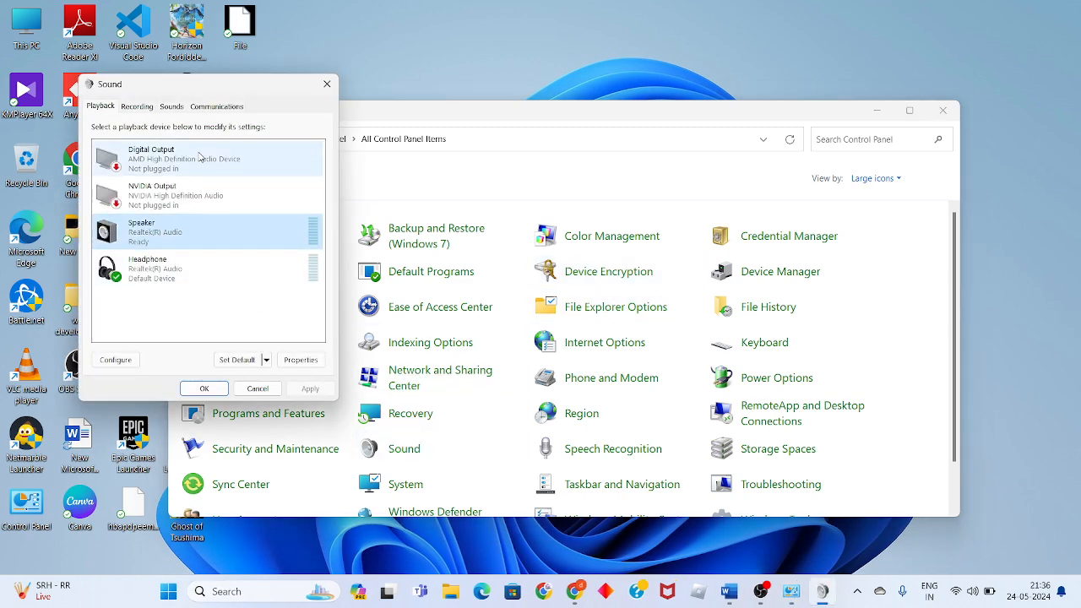
left_click(216, 104)
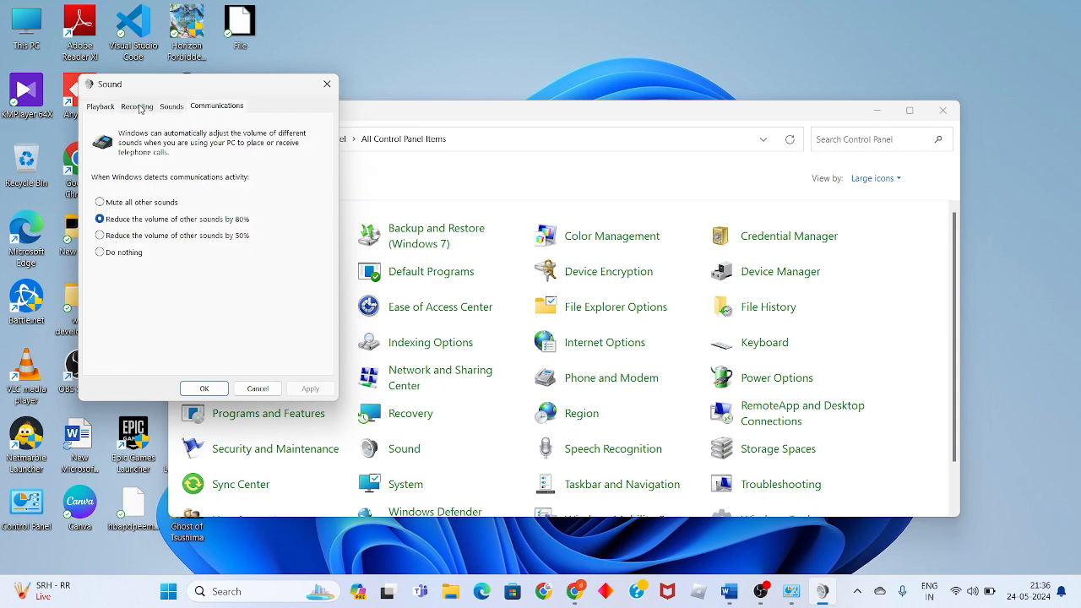
left_click(101, 105)
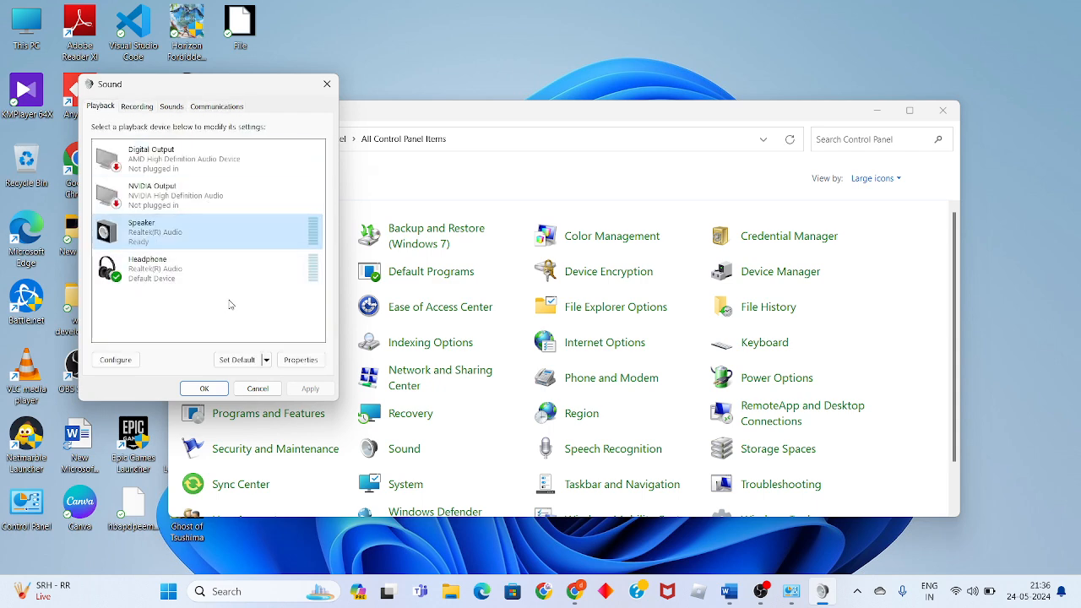
- Enable audio enhancements in Speaker Properties' Advanced settings, confirm with OK and close Sound
left_click(301, 358)
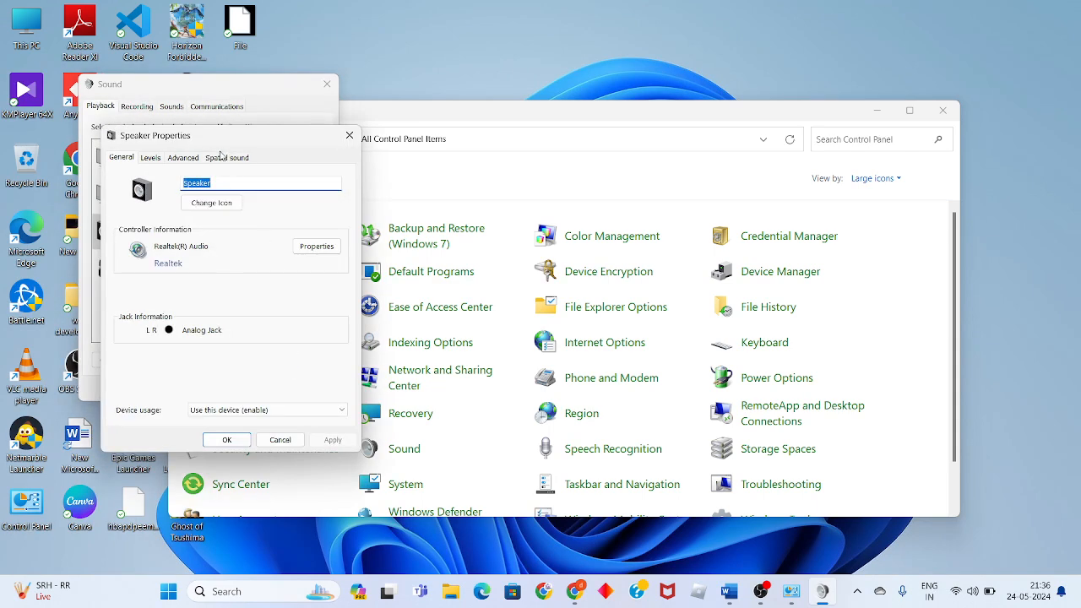
left_click(182, 157)
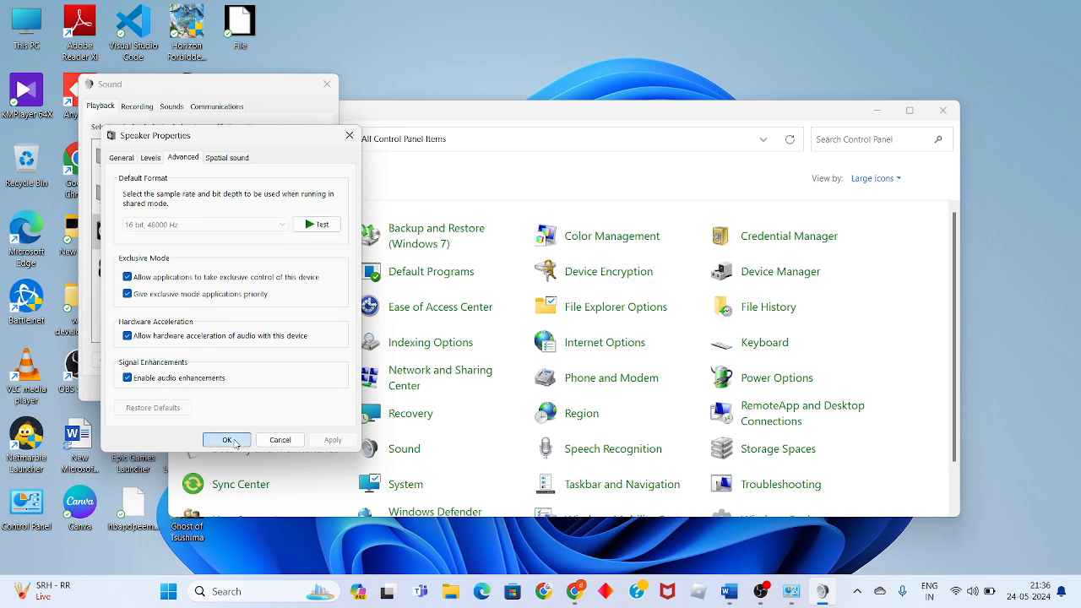
left_click(226, 439)
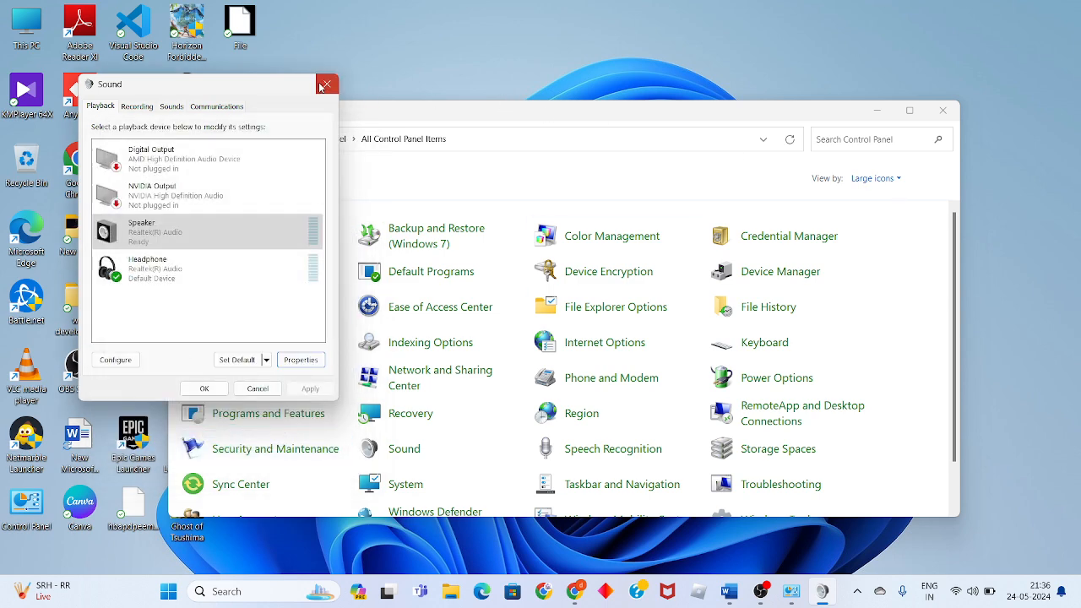
left_click(327, 85)
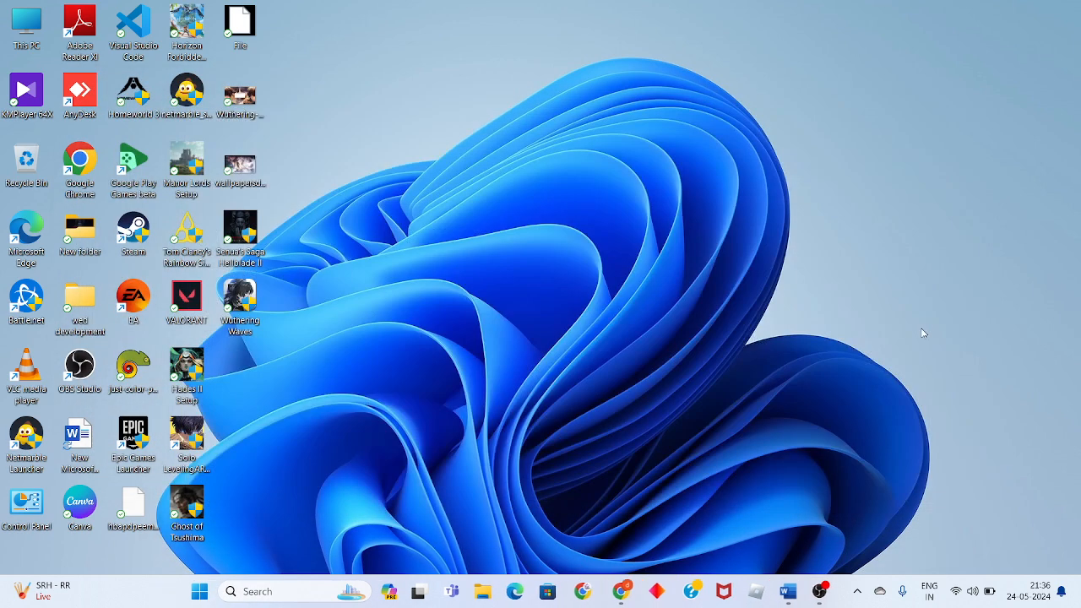